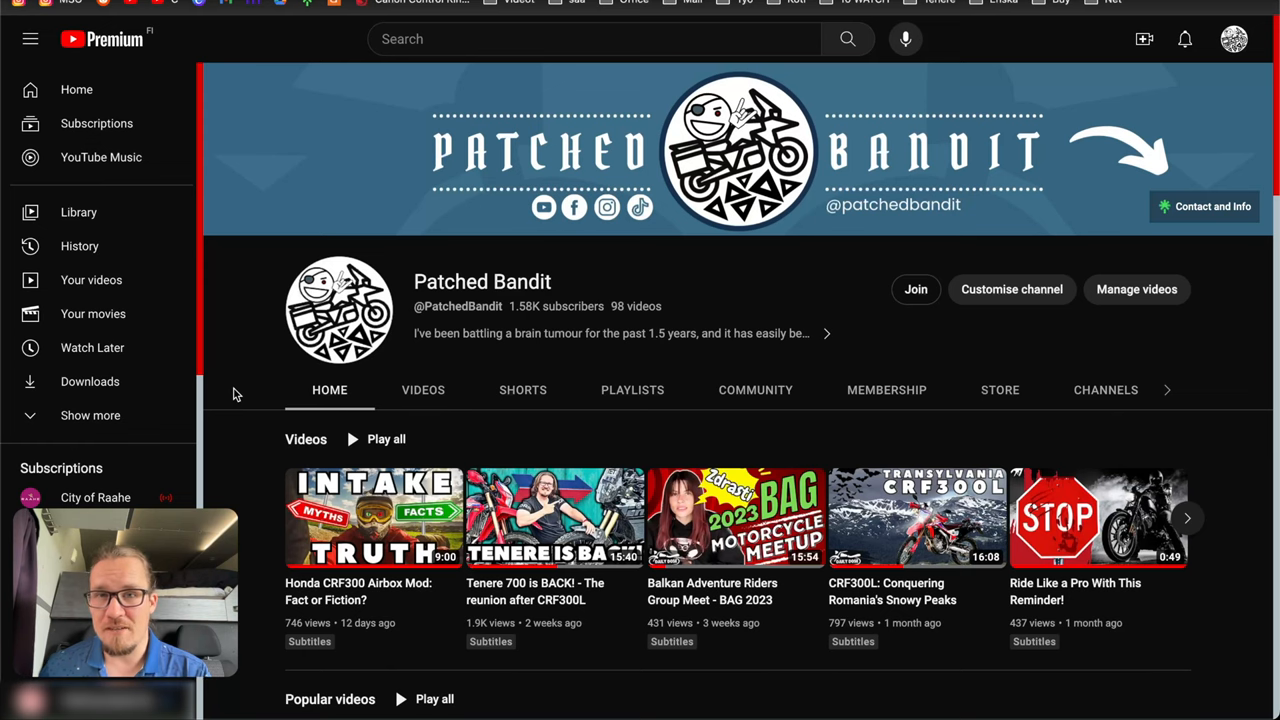
- Browse the channel's full list of uploaded videos, scrolling down through them
click(424, 388)
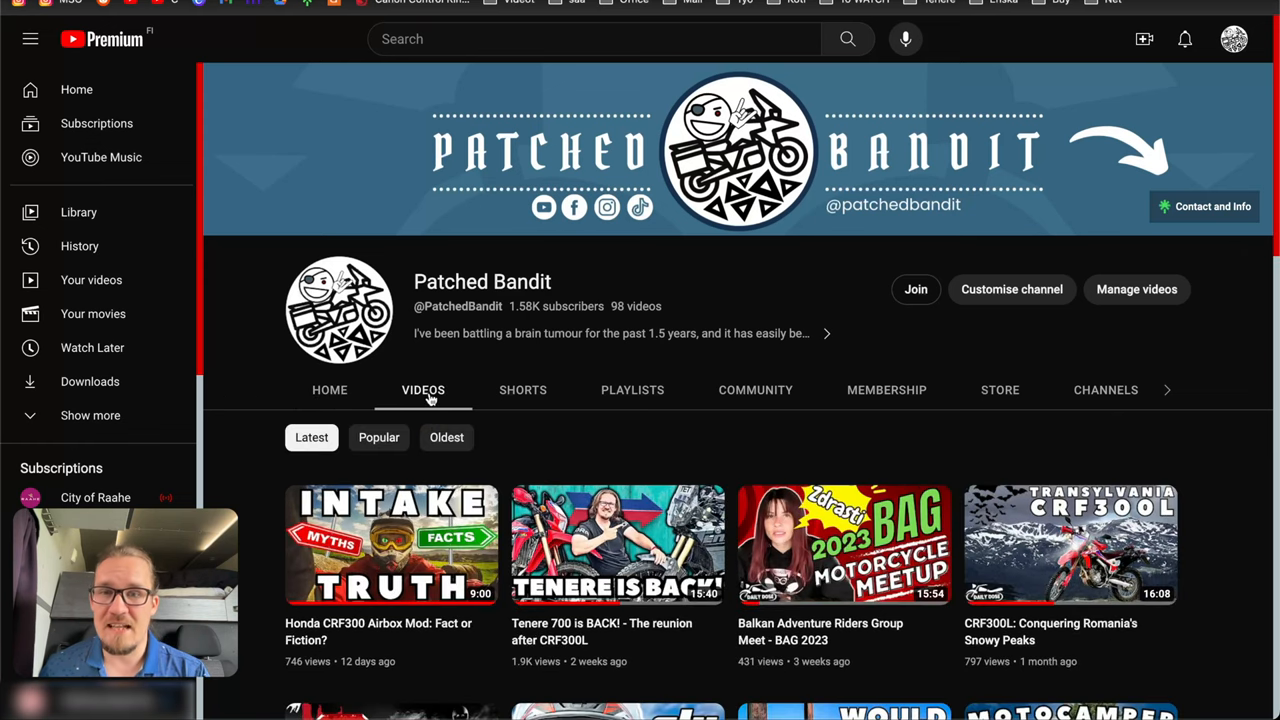
mouse_move(262, 436)
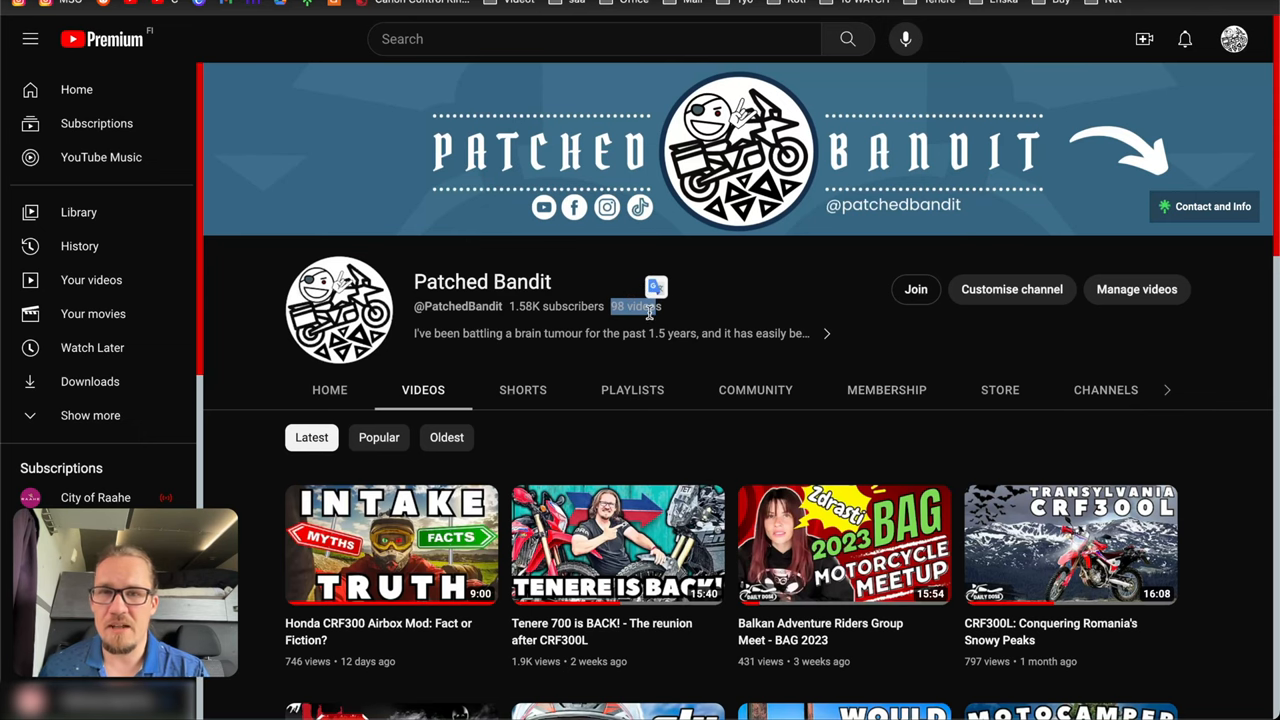
scroll(down, 3)
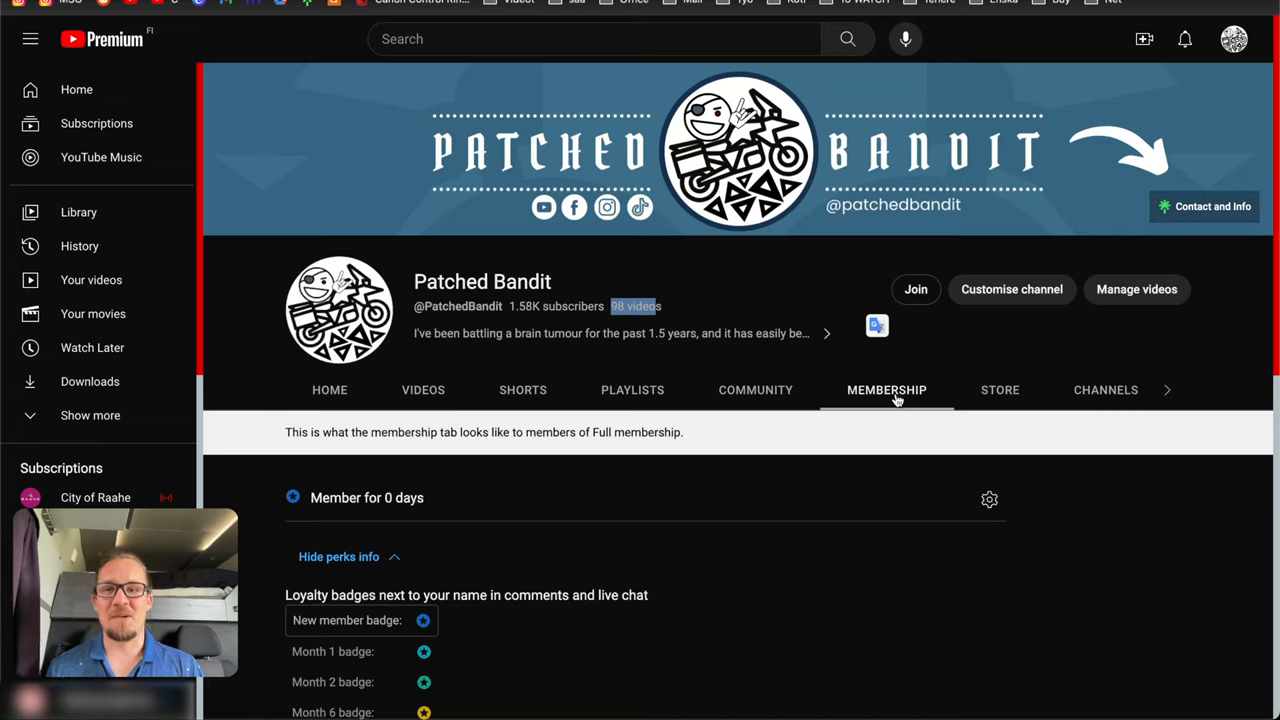
mouse_move(888, 374)
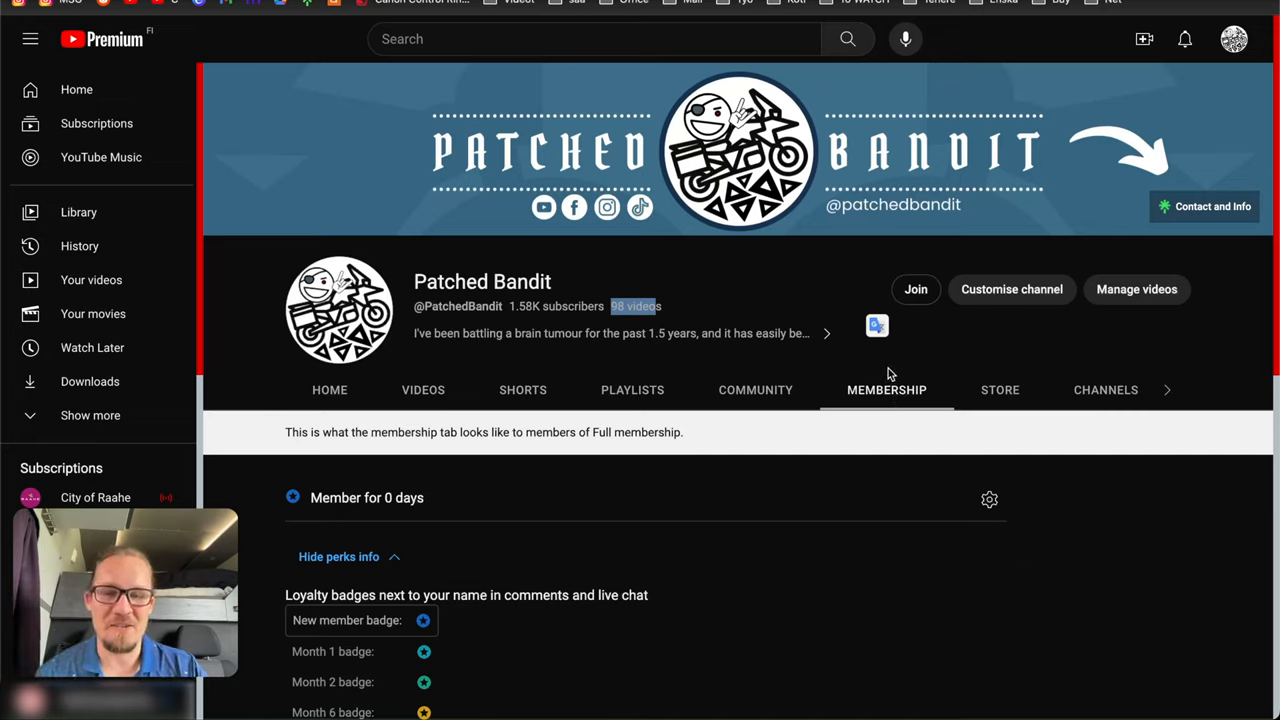
scroll(down, 3)
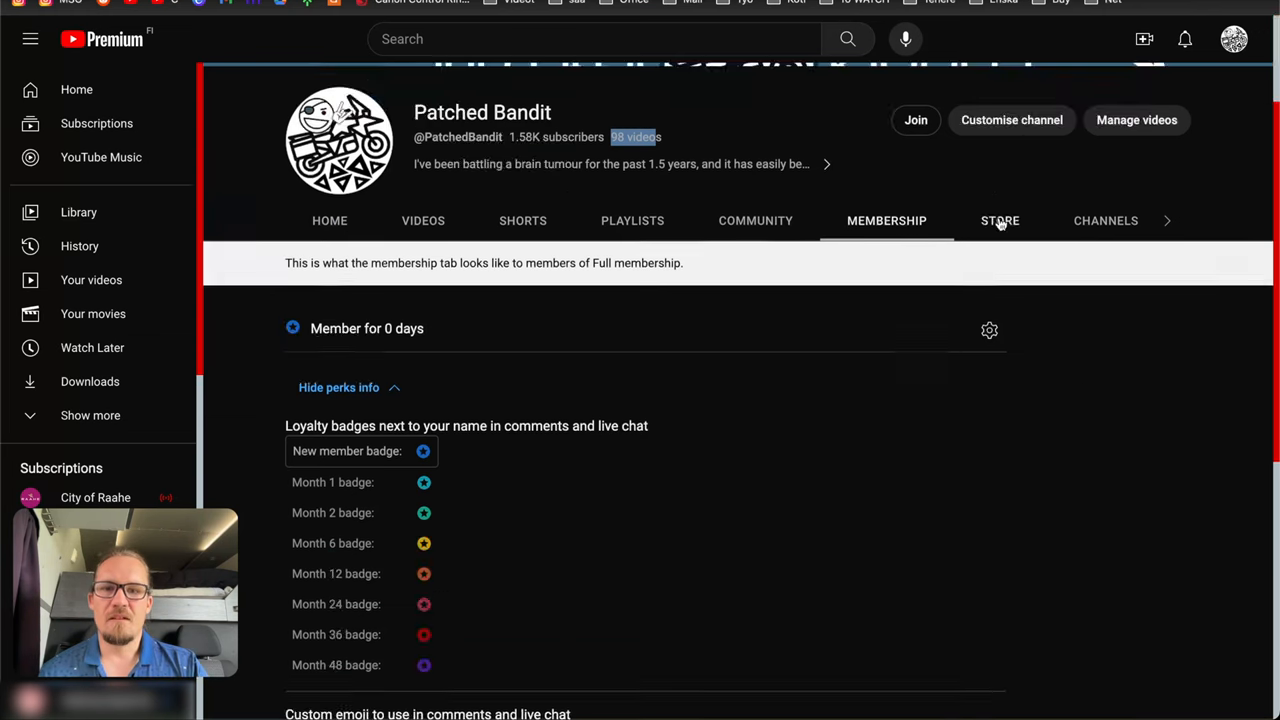
- View the channel's Store and scroll through the featured merchandise (stickers, mugs, bottles)
click(1000, 220)
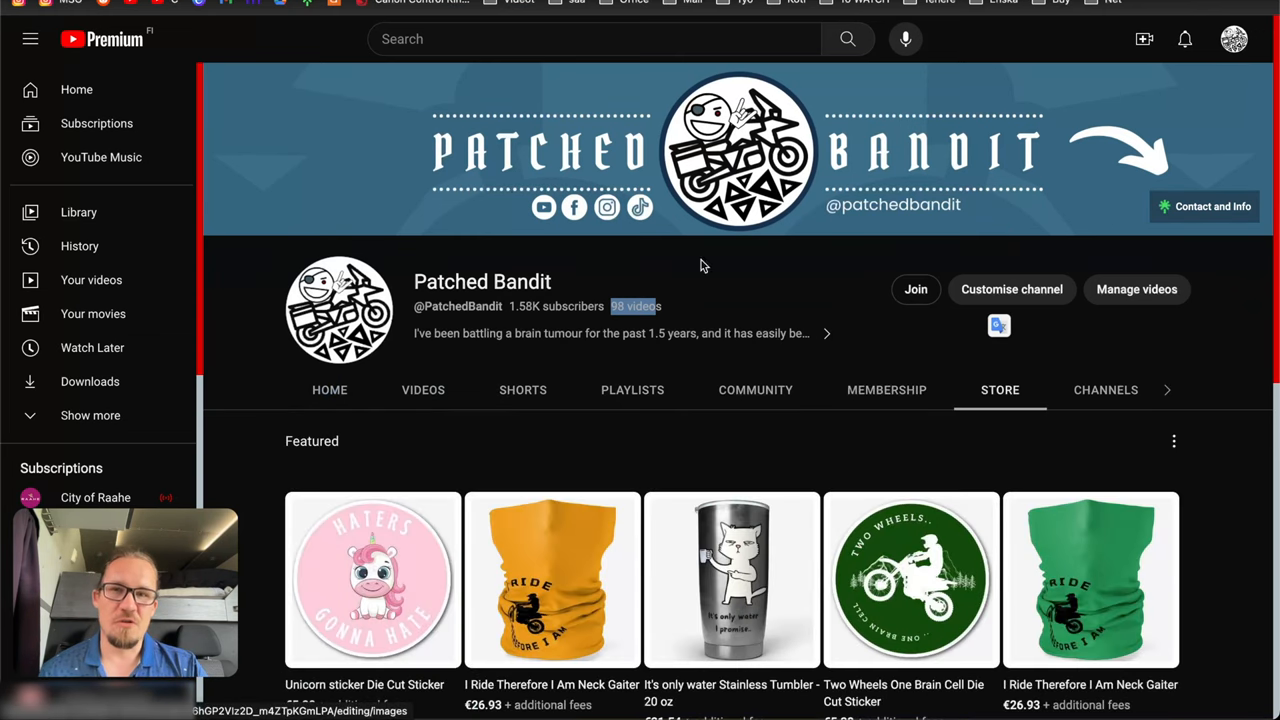
scroll(down, 3)
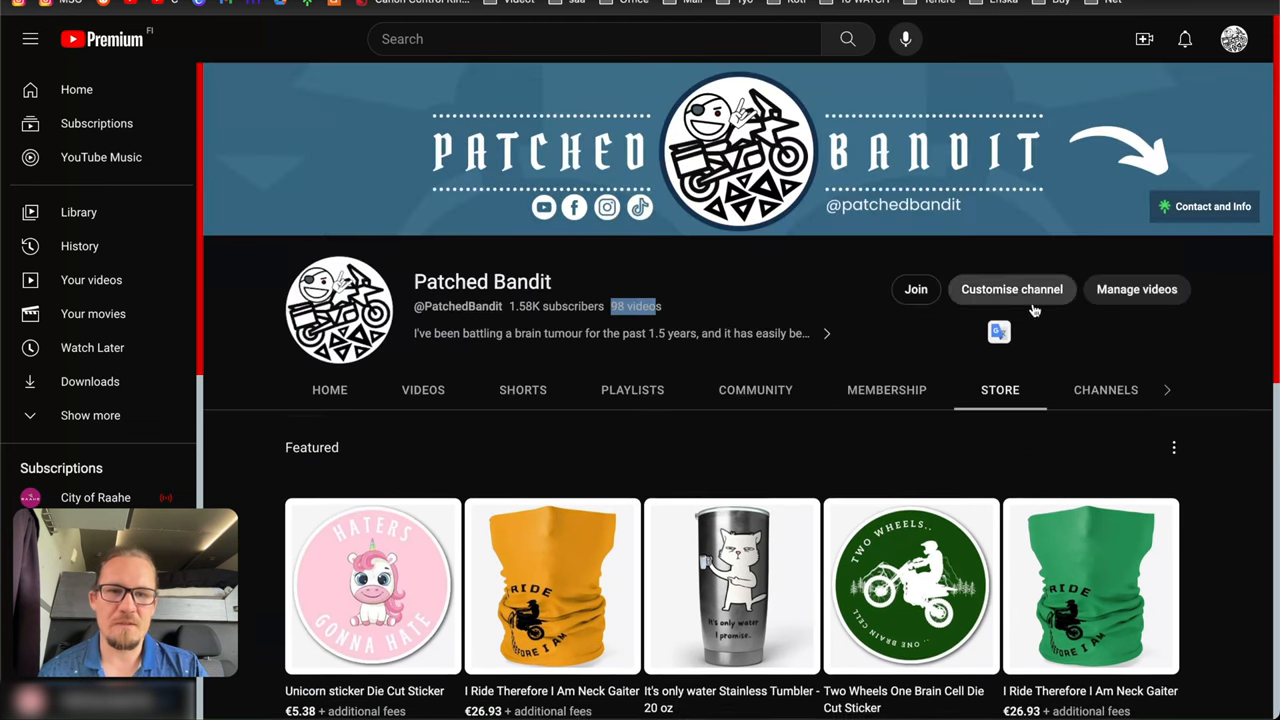
scroll(down, 3)
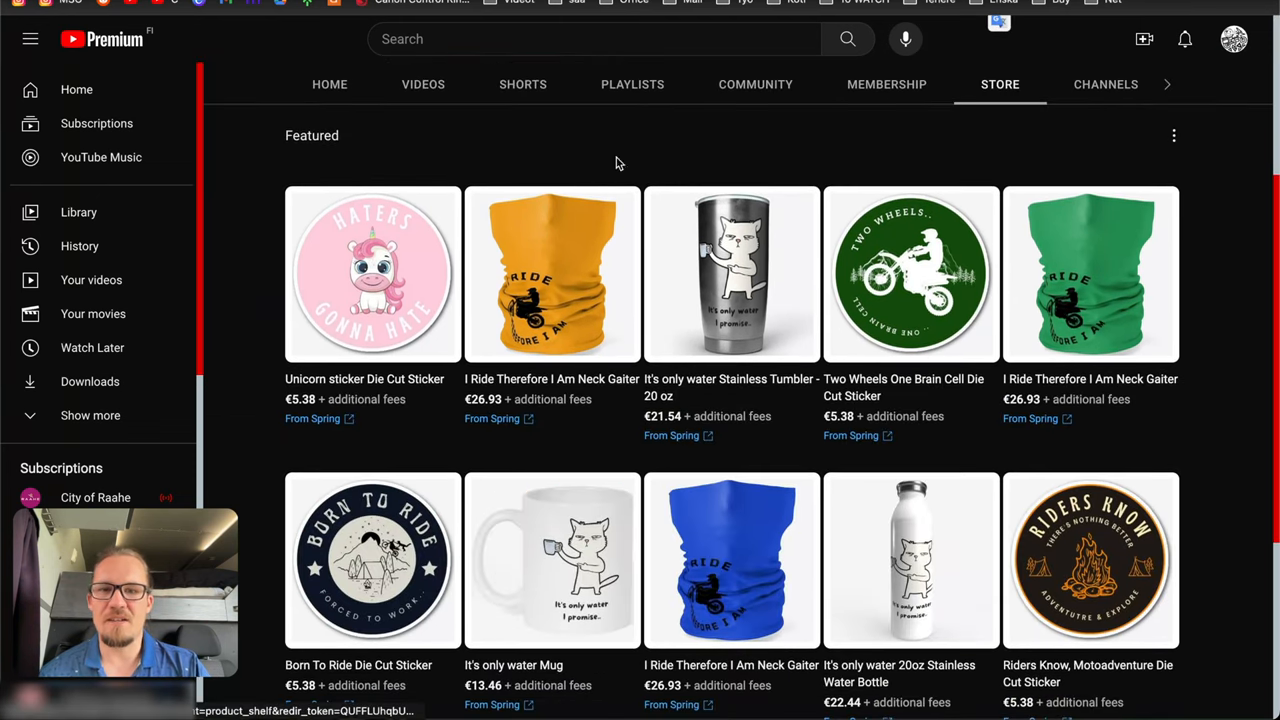
mouse_move(192, 192)
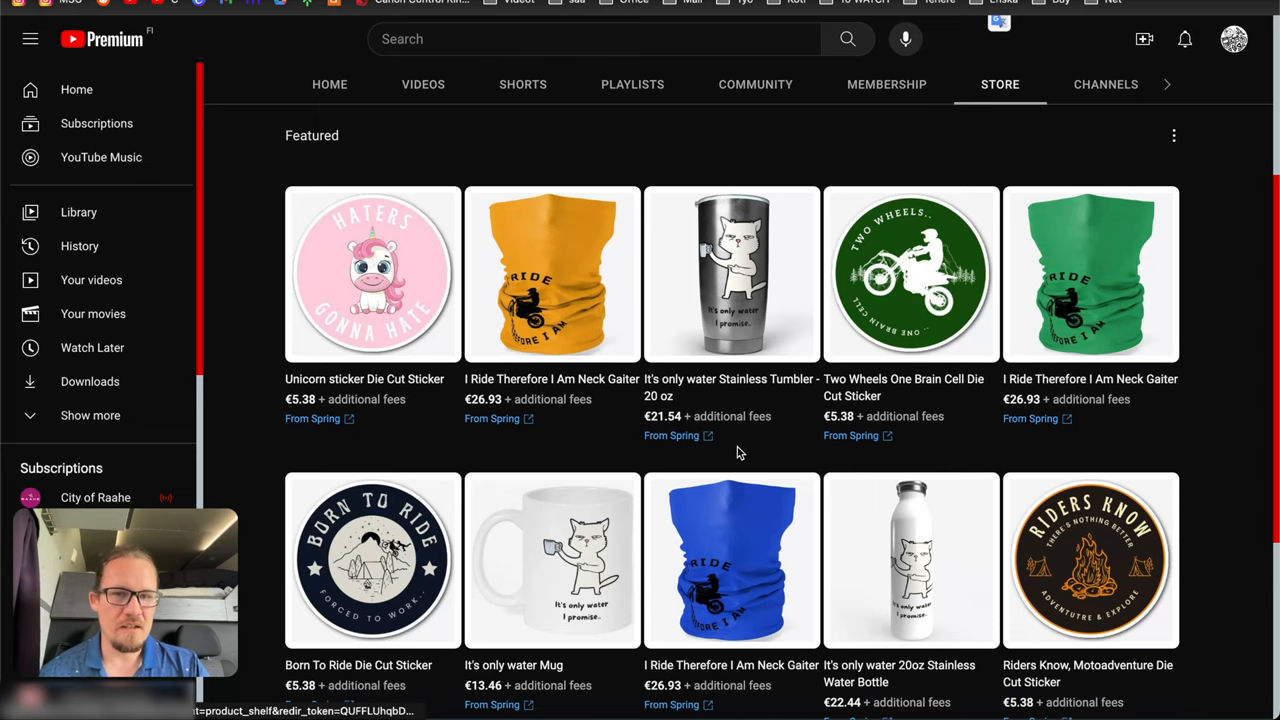
mouse_move(720, 458)
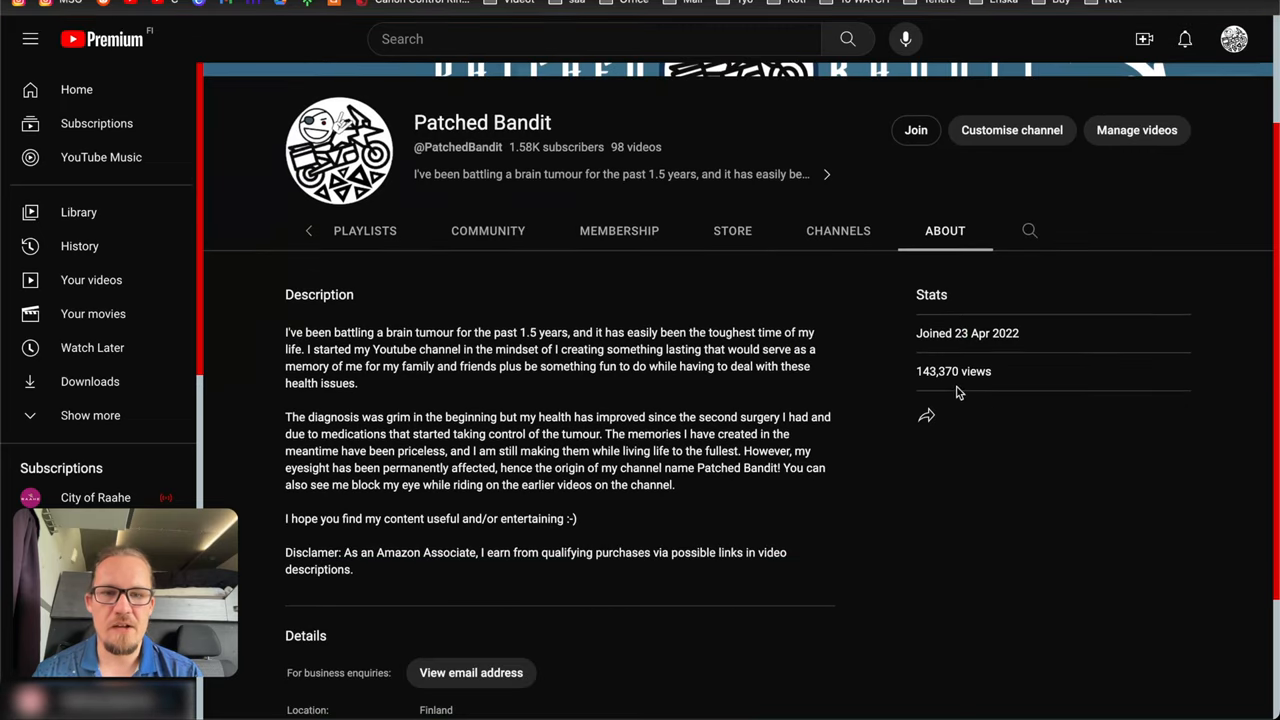
double_click(938, 370)
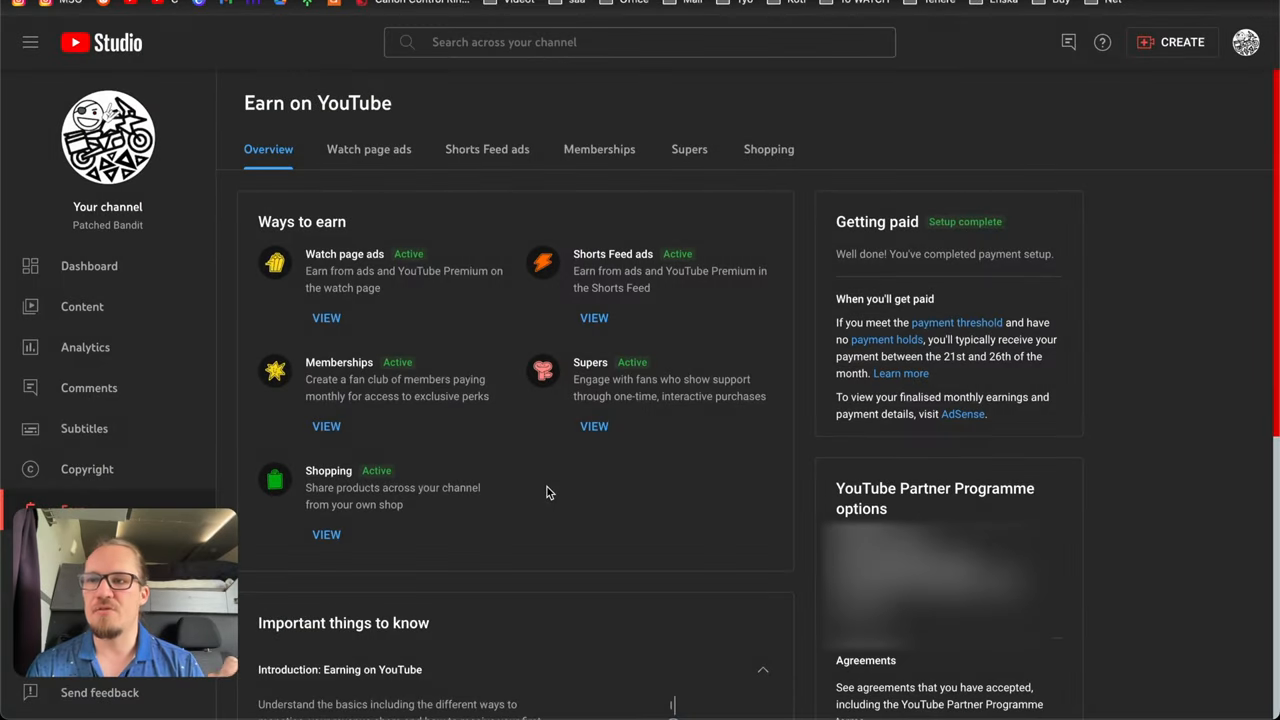
mouse_move(520, 488)
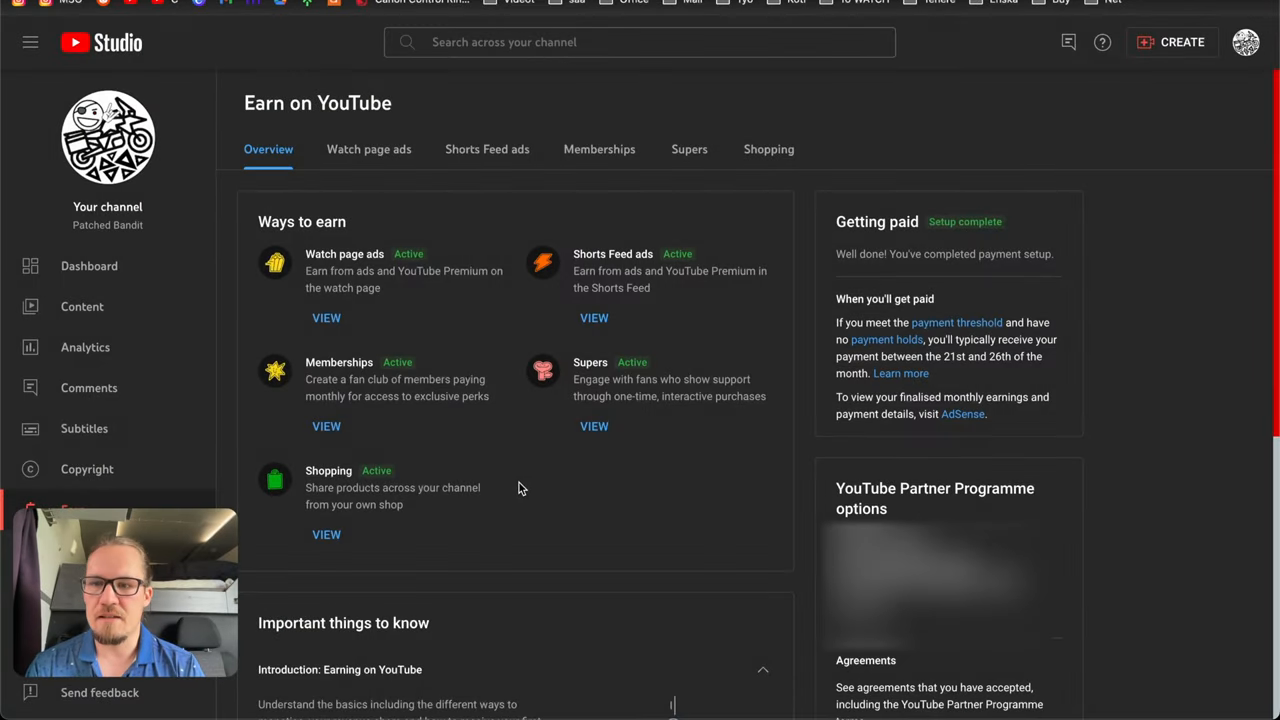
mouse_move(458, 292)
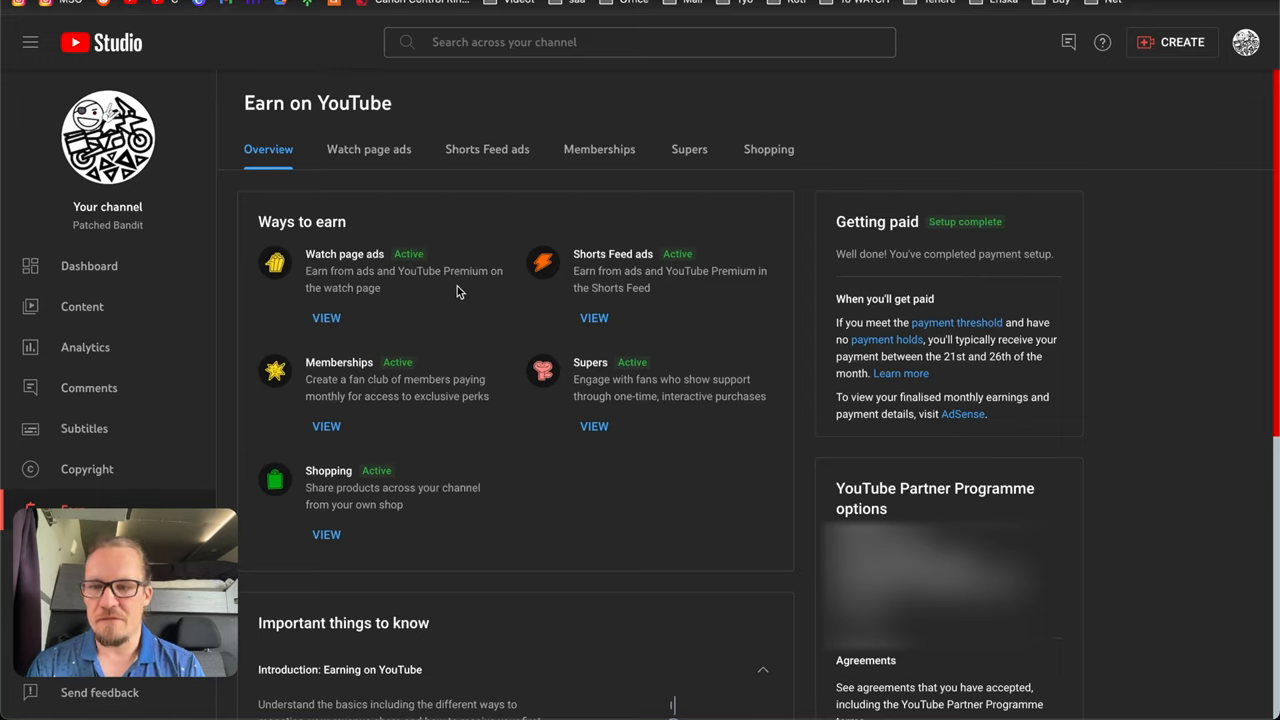
mouse_move(400, 308)
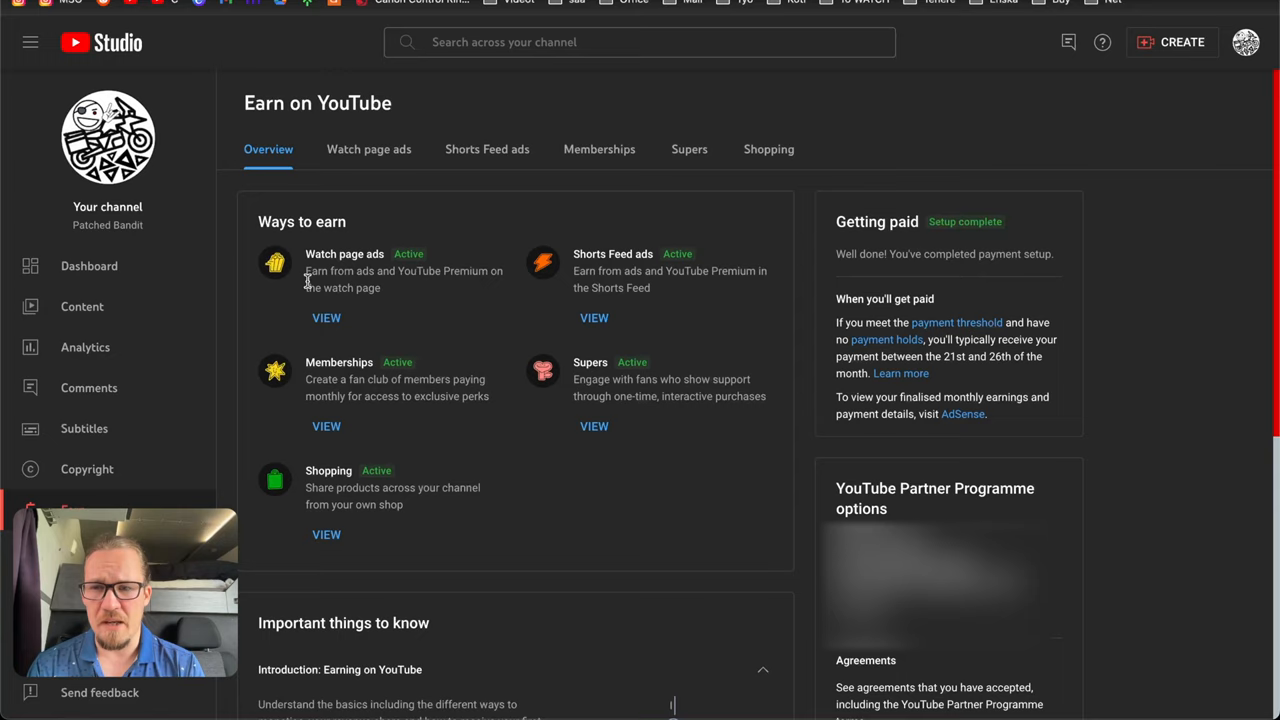
mouse_move(560, 302)
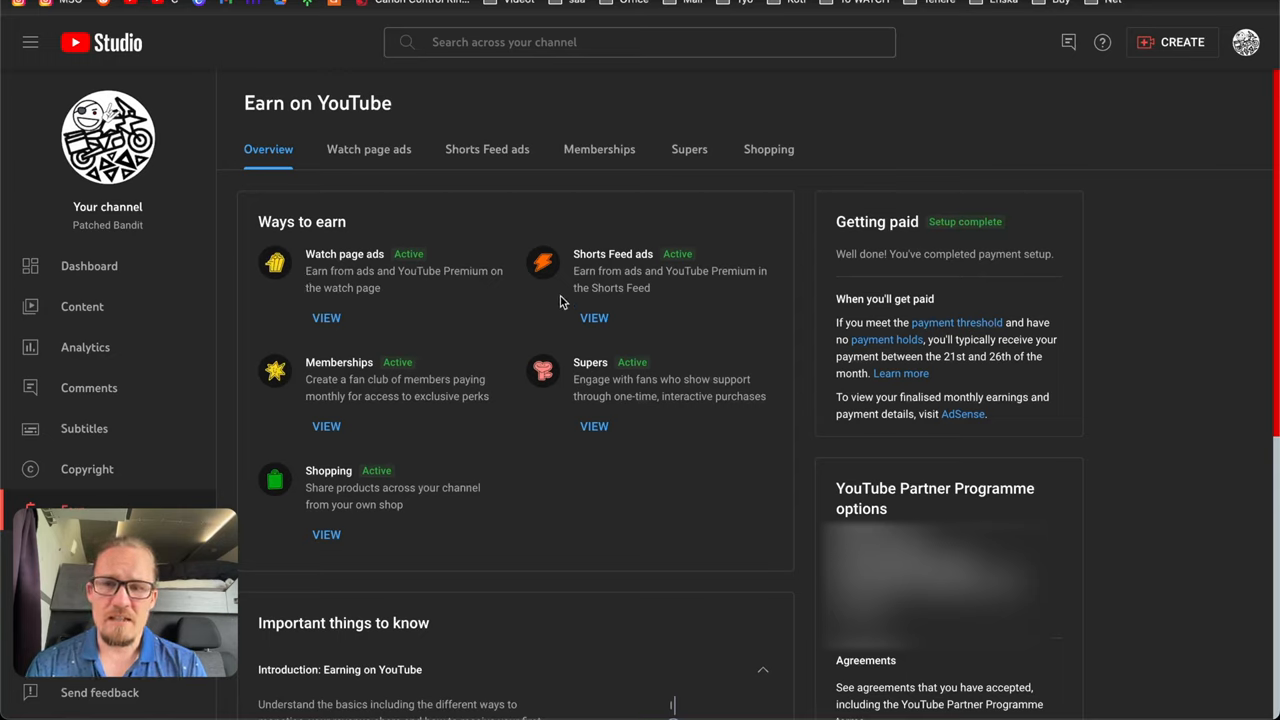
mouse_move(540, 336)
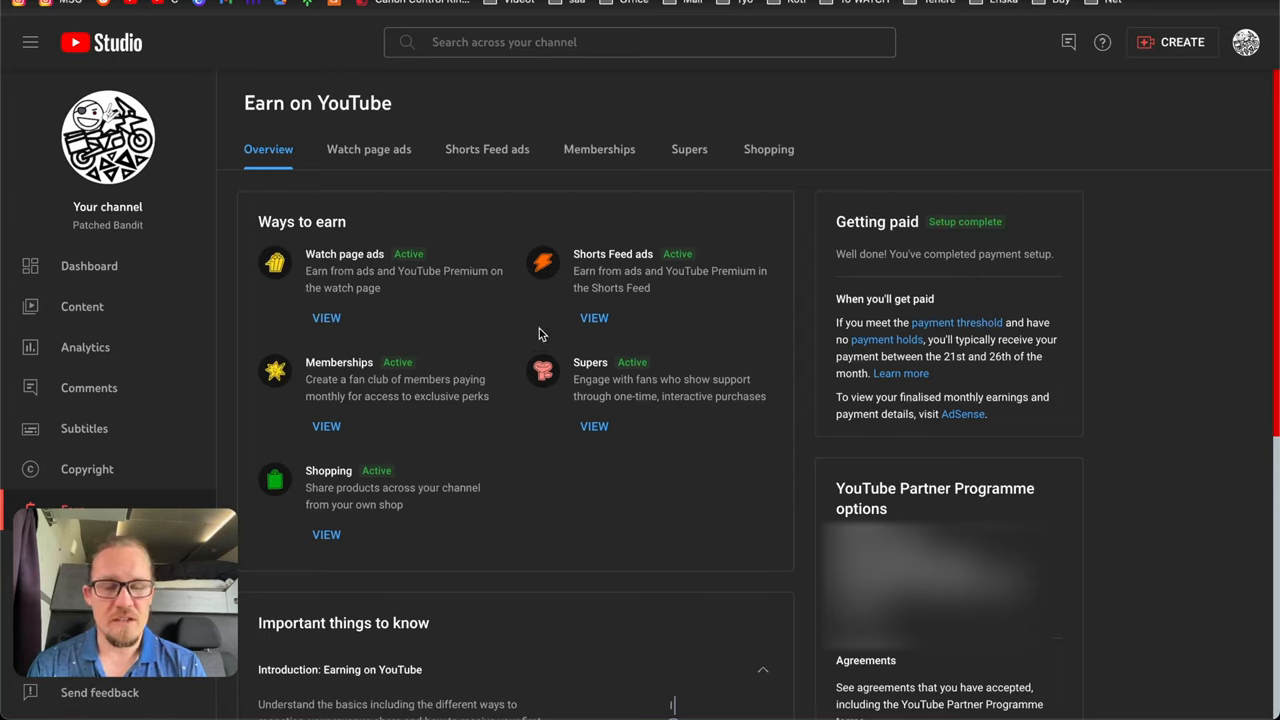
mouse_move(358, 344)
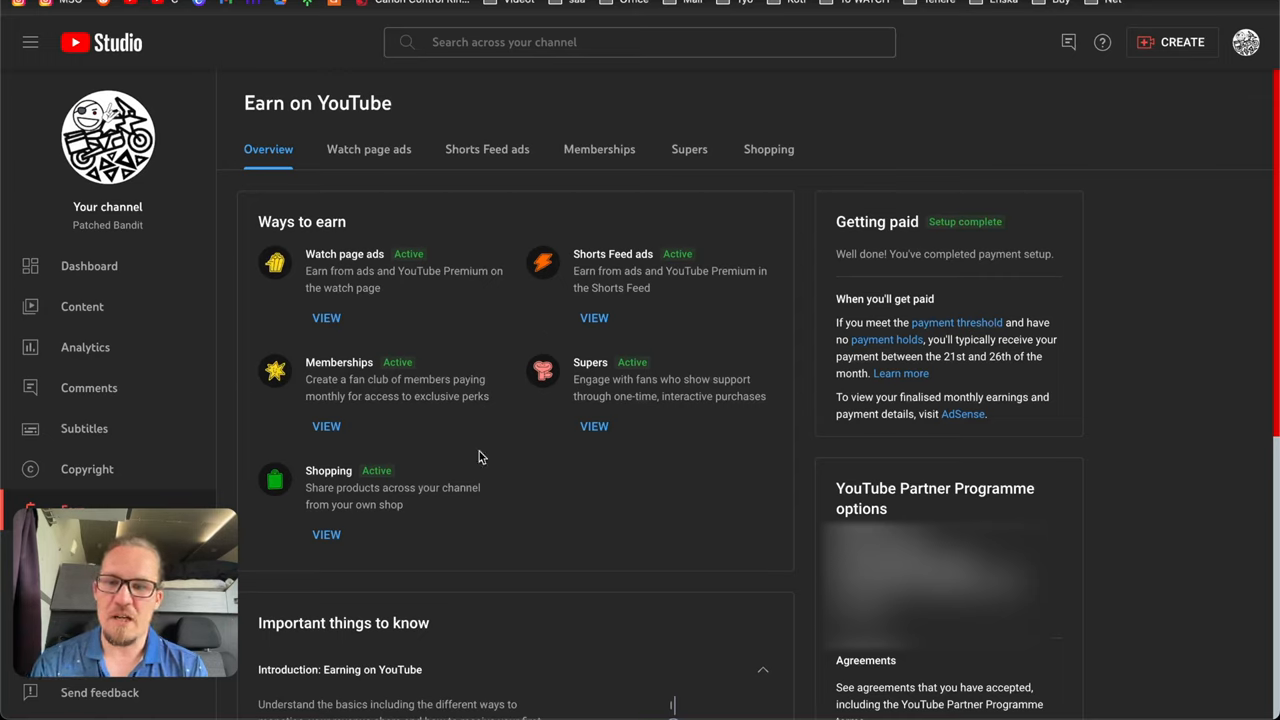
mouse_move(468, 480)
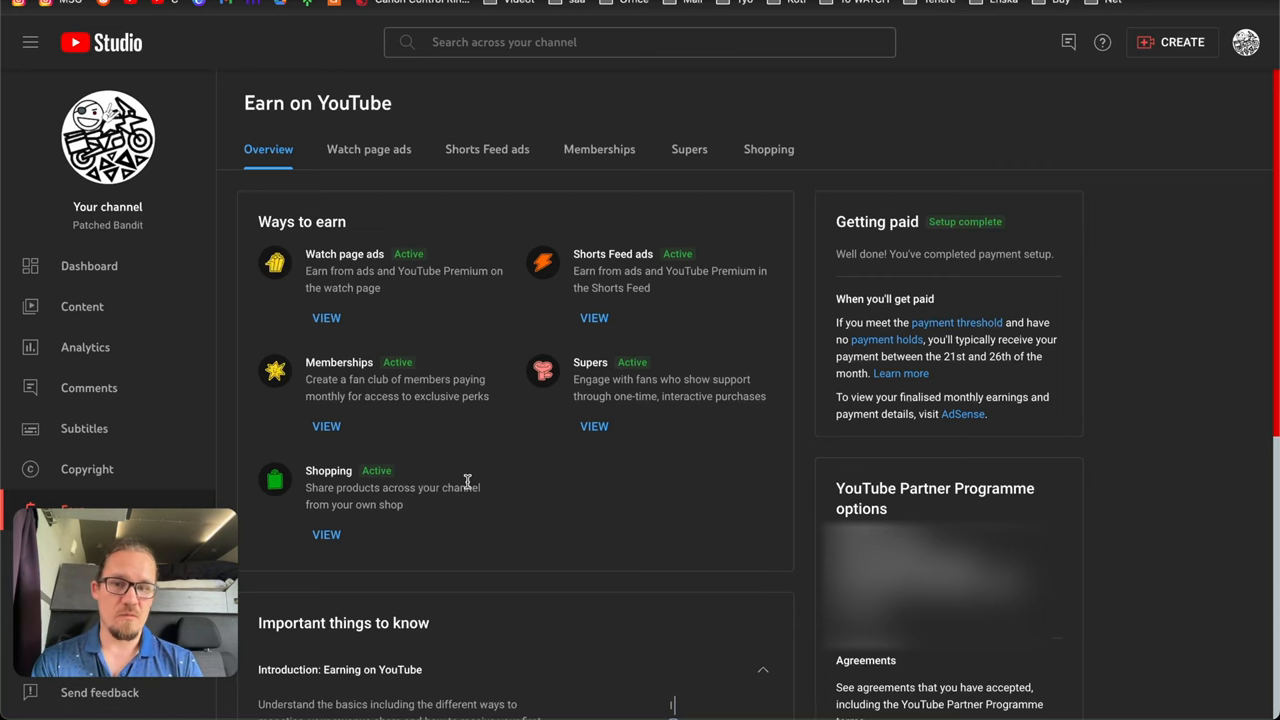
- Go to the channel's Content list, then break down 365-day views by Geography
click(82, 306)
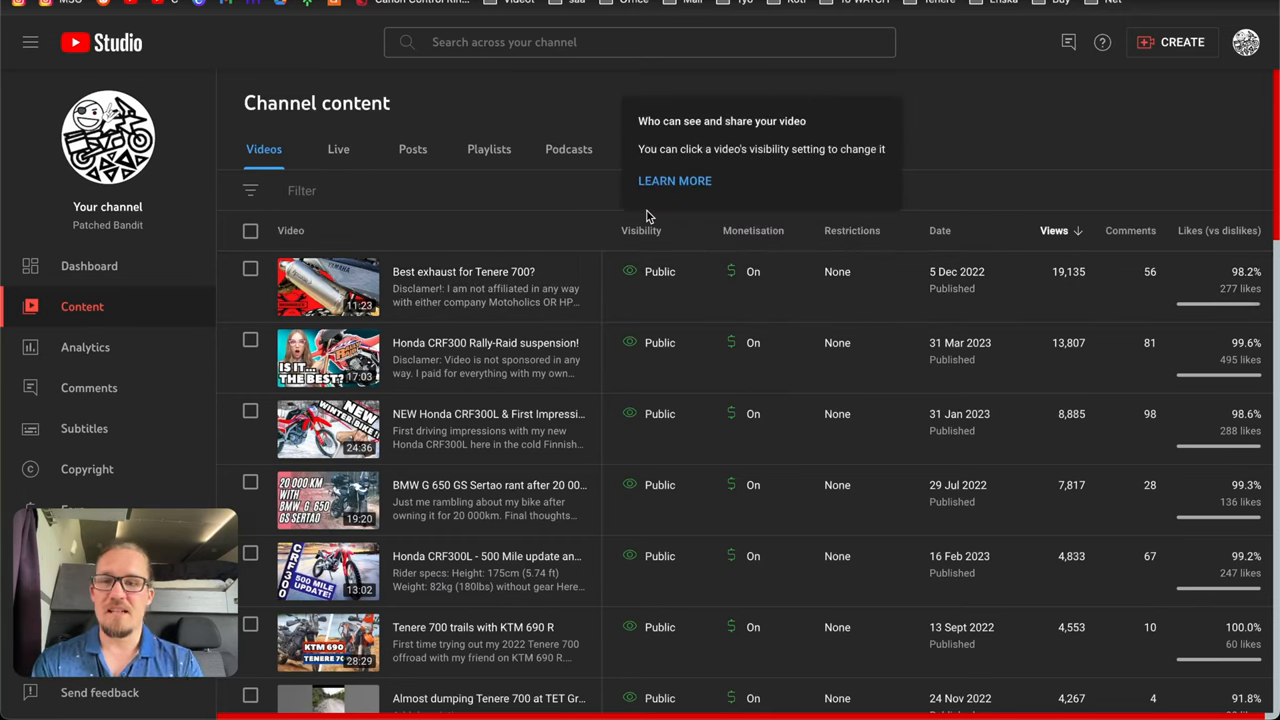
mouse_move(928, 174)
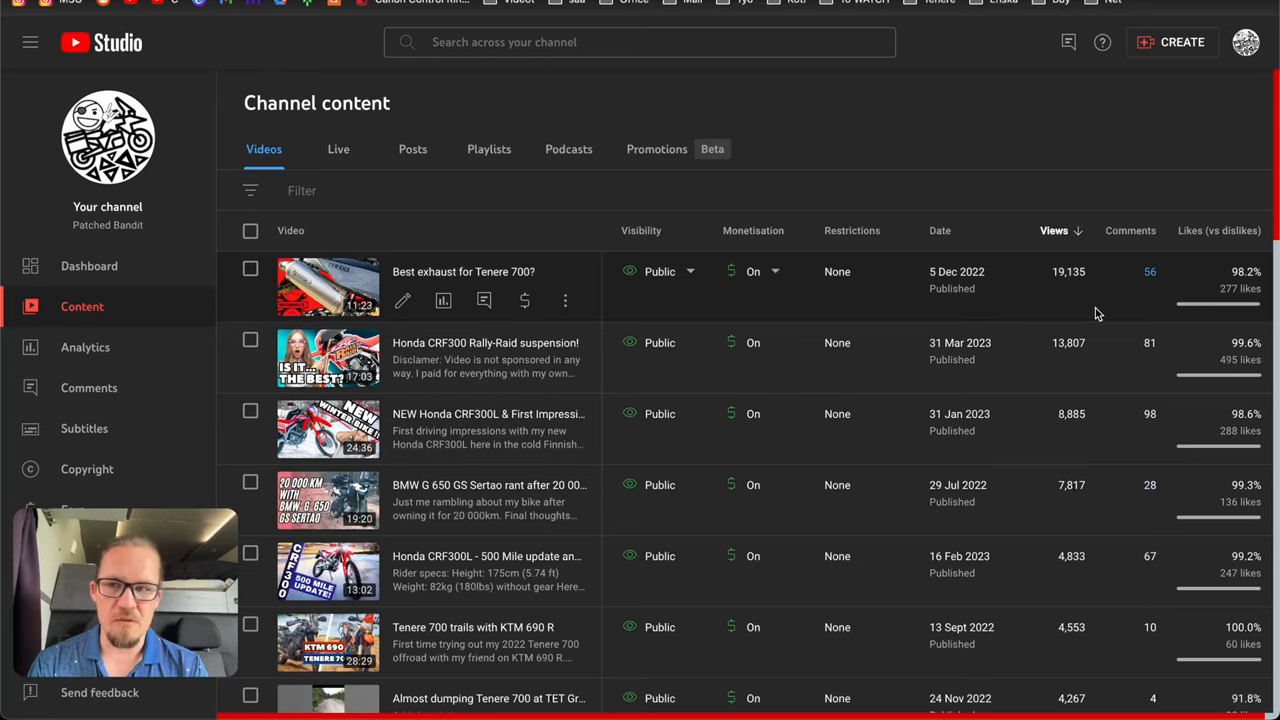
mouse_move(1036, 304)
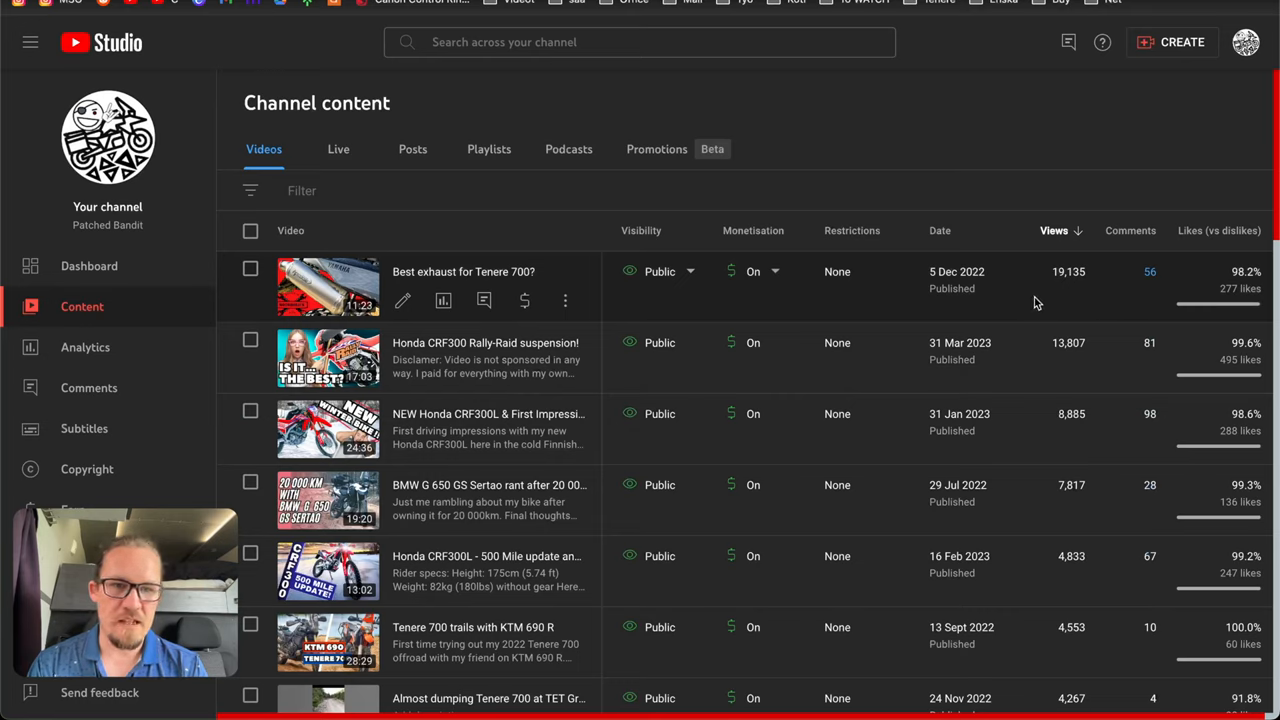
mouse_move(1096, 356)
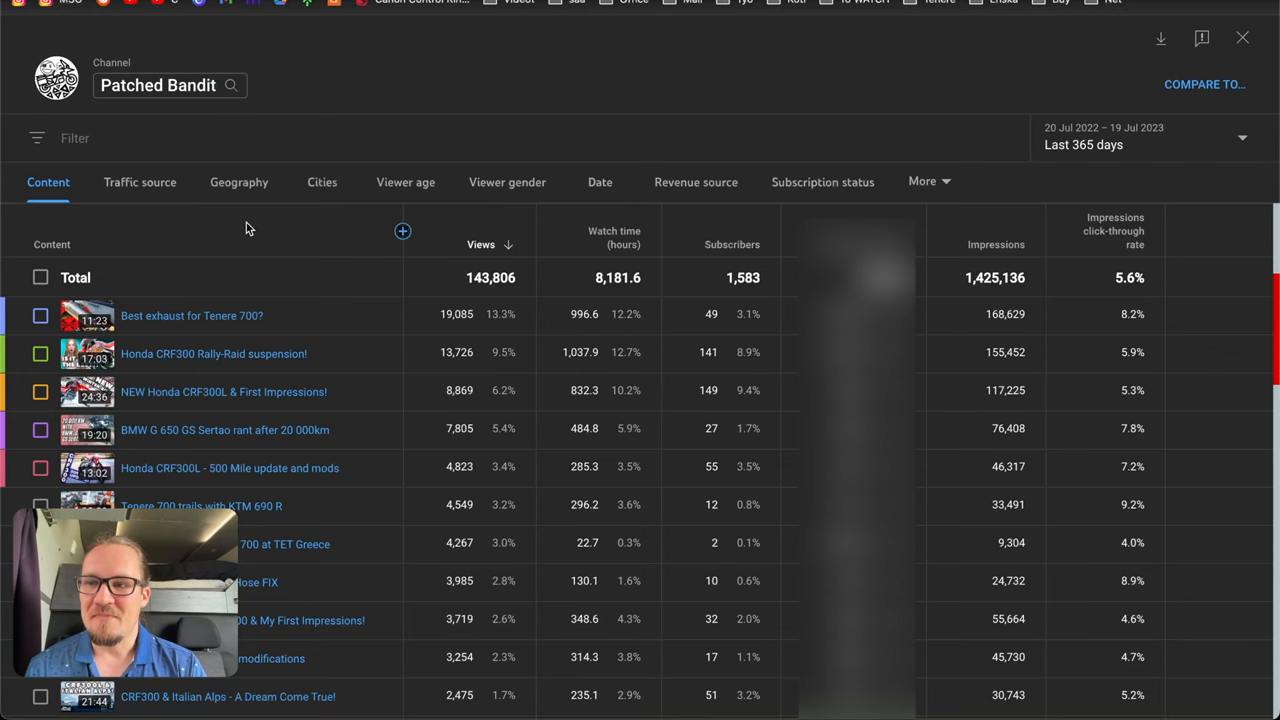
click(238, 182)
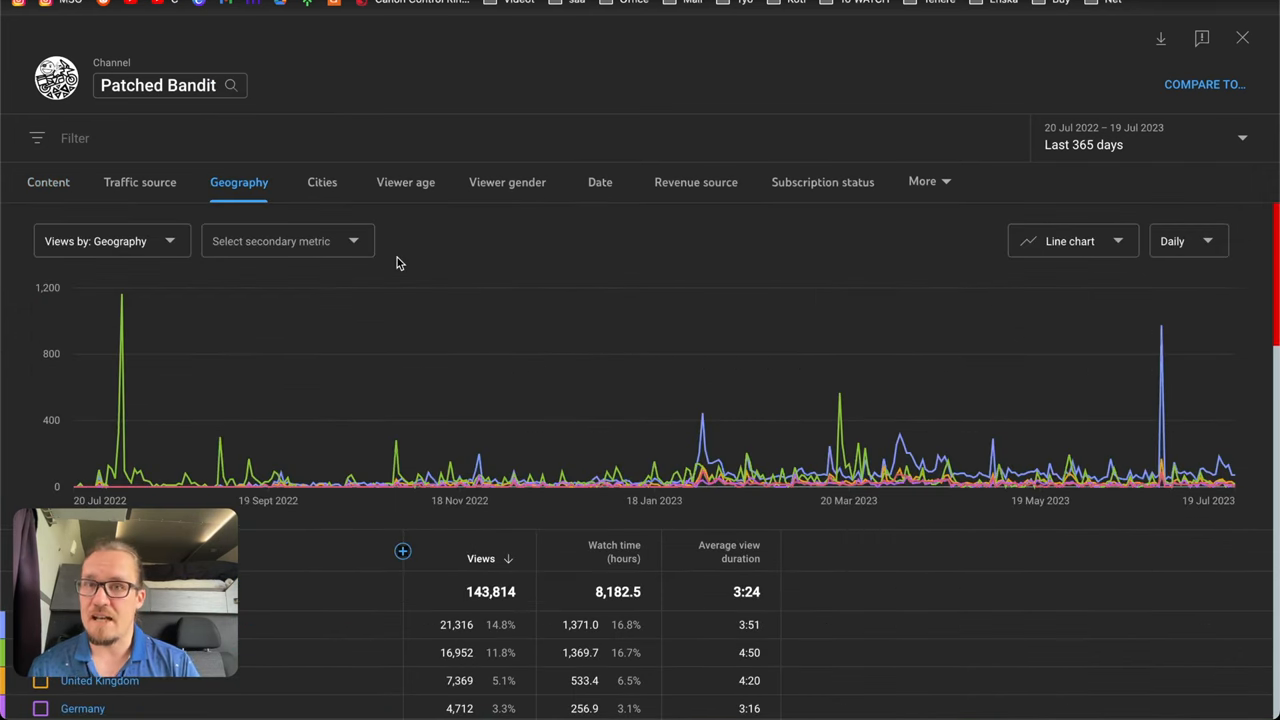
- Scroll through the Geography country table, then switch the breakdown to Viewer age
scroll(down, 3)
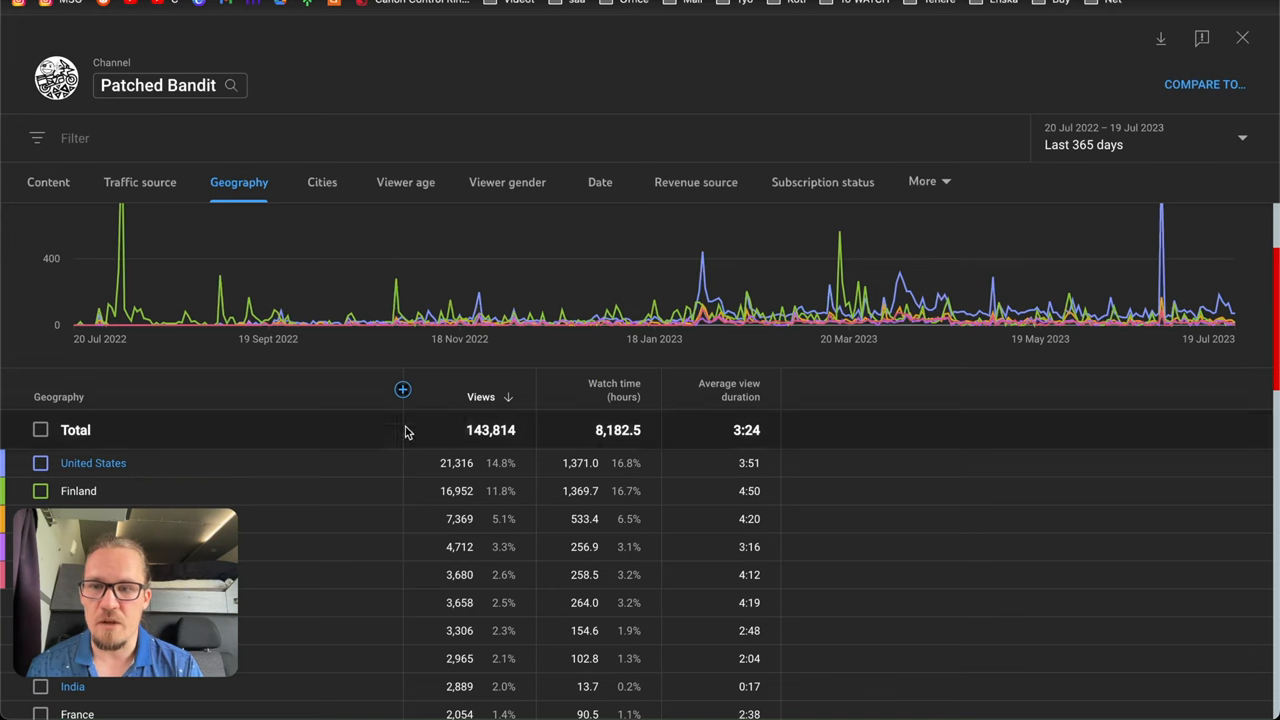
scroll(down, 3)
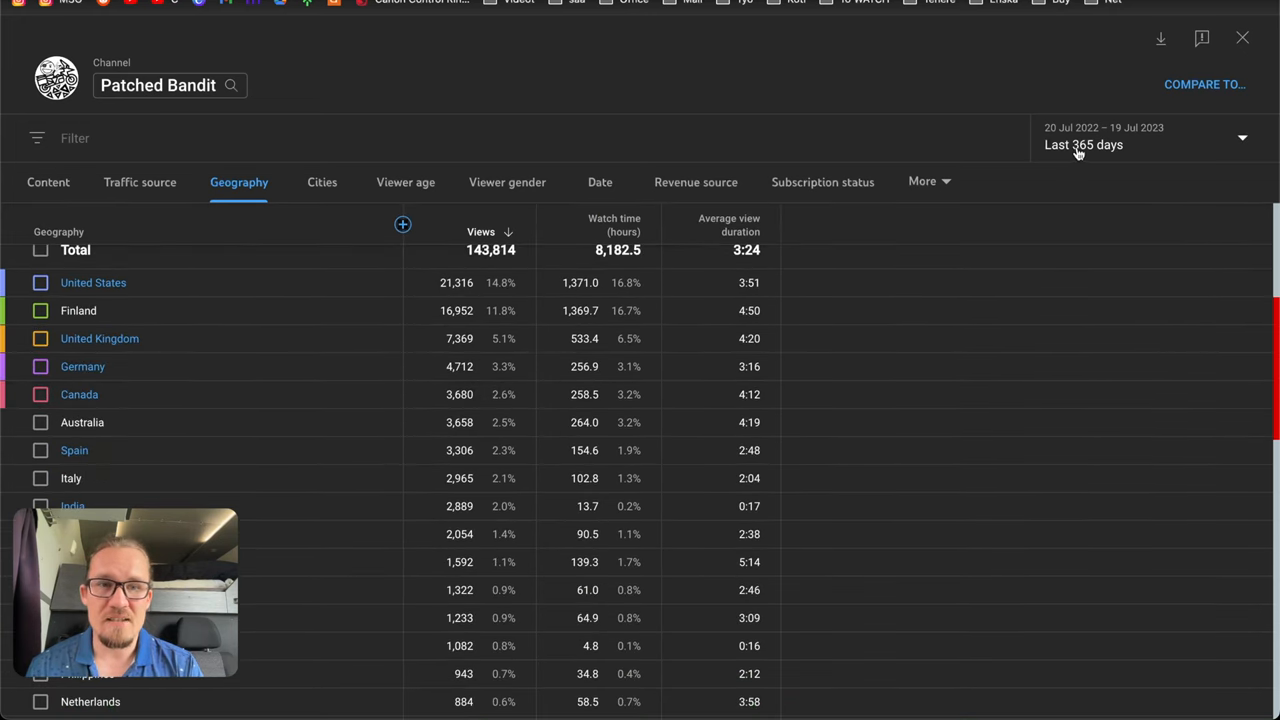
mouse_move(472, 292)
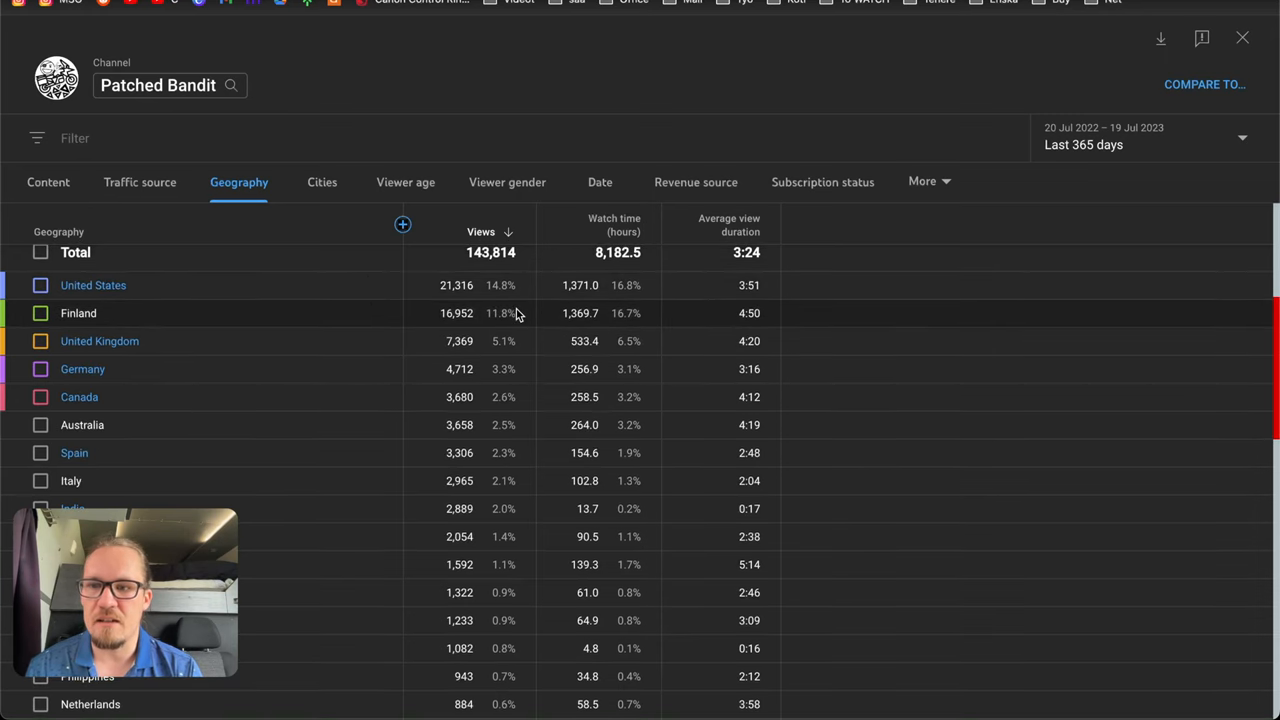
mouse_move(516, 368)
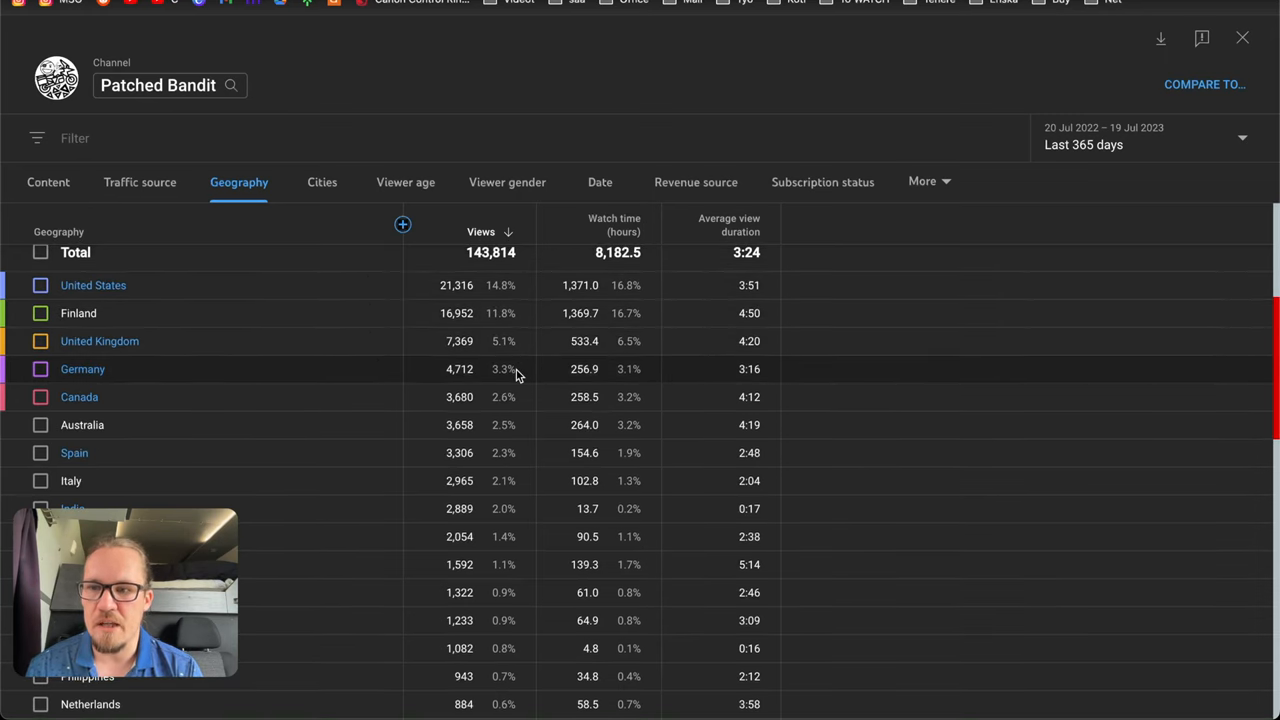
mouse_move(518, 410)
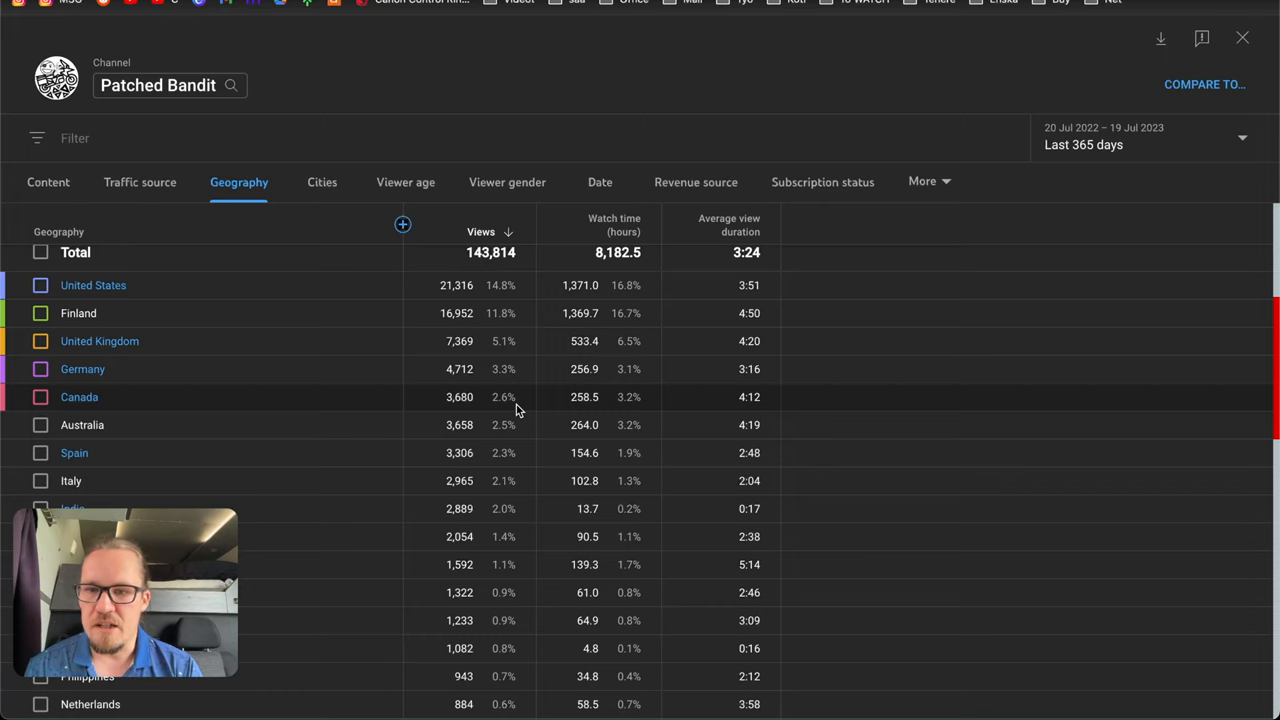
scroll(down, 3)
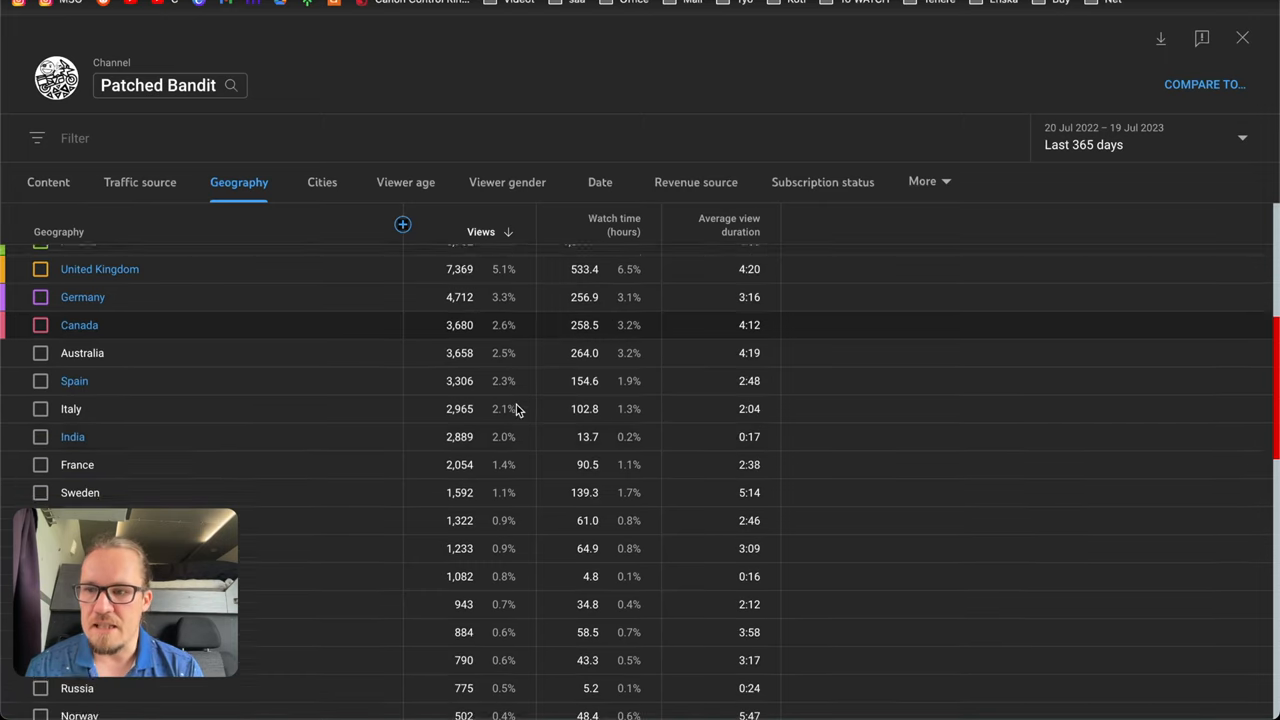
scroll(down, 3)
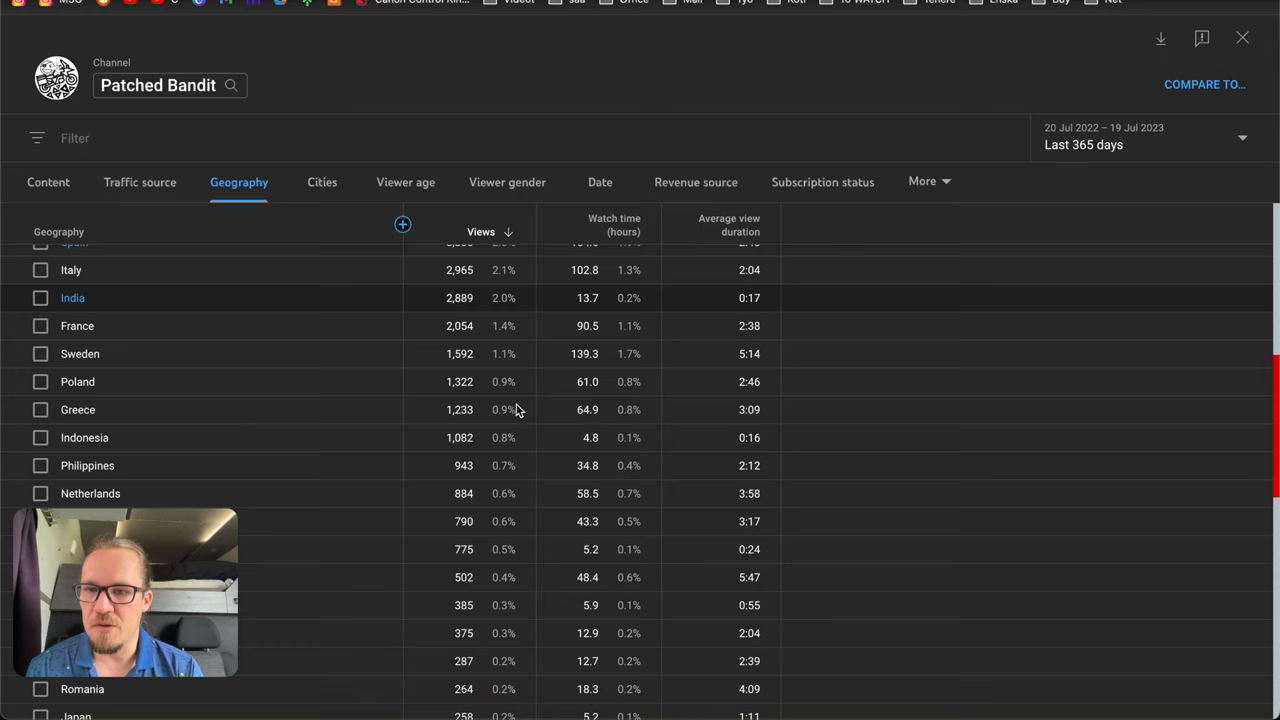
scroll(down, 3)
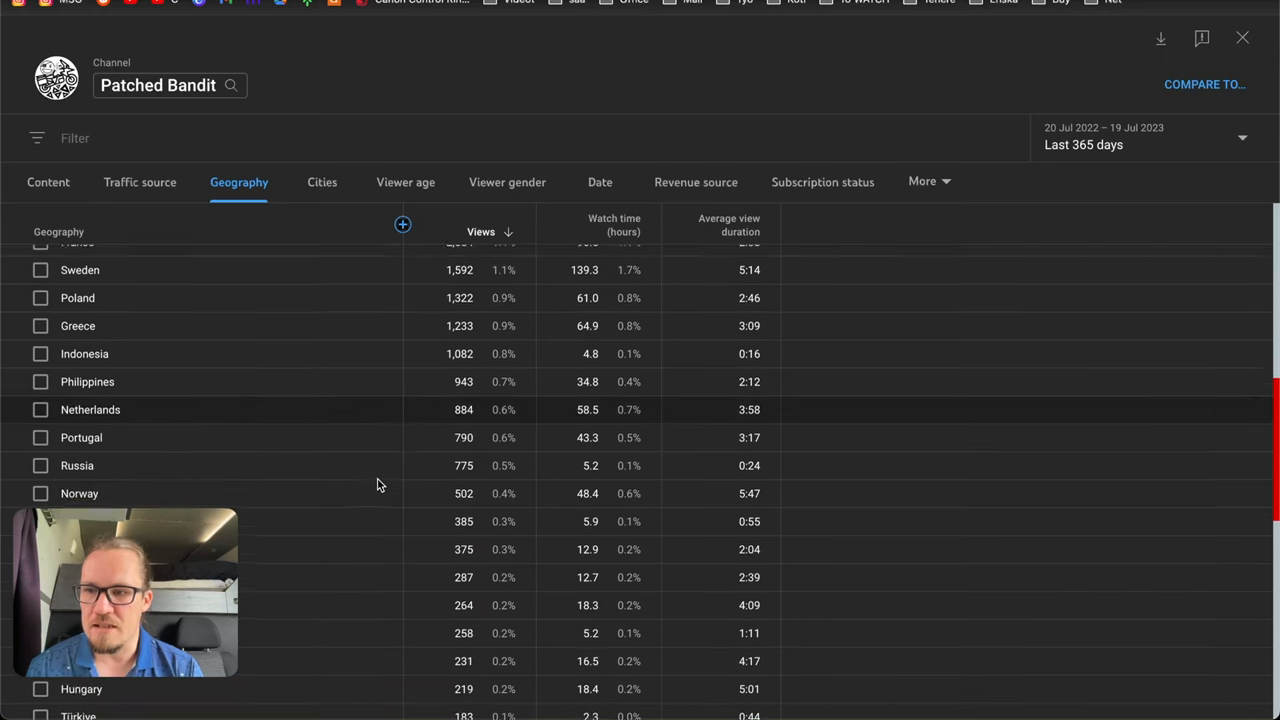
scroll(down, 3)
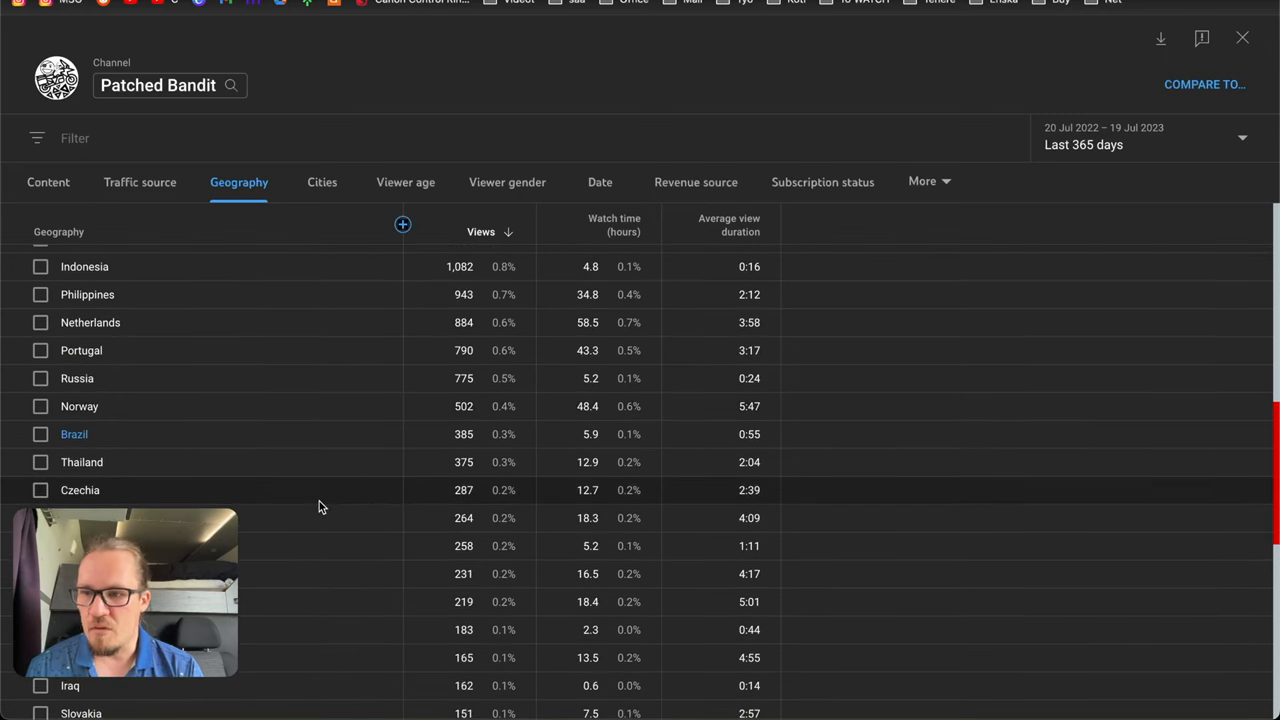
scroll(down, 3)
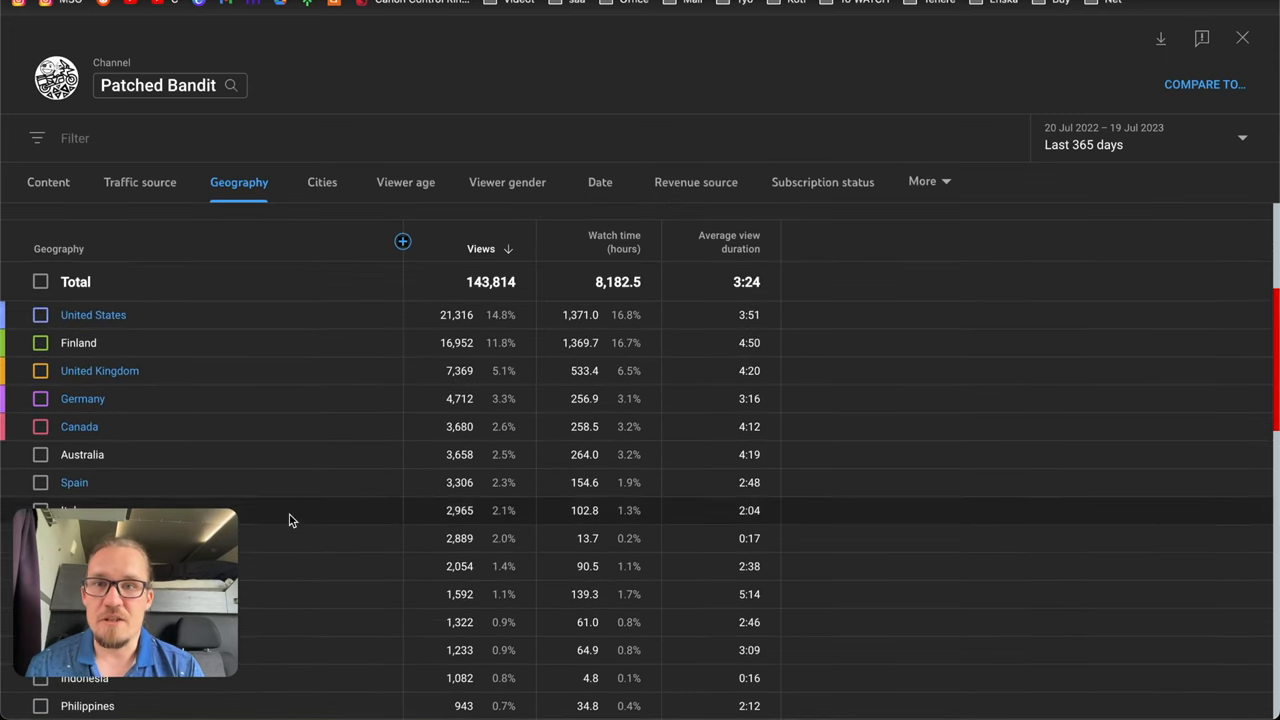
scroll(down, 3)
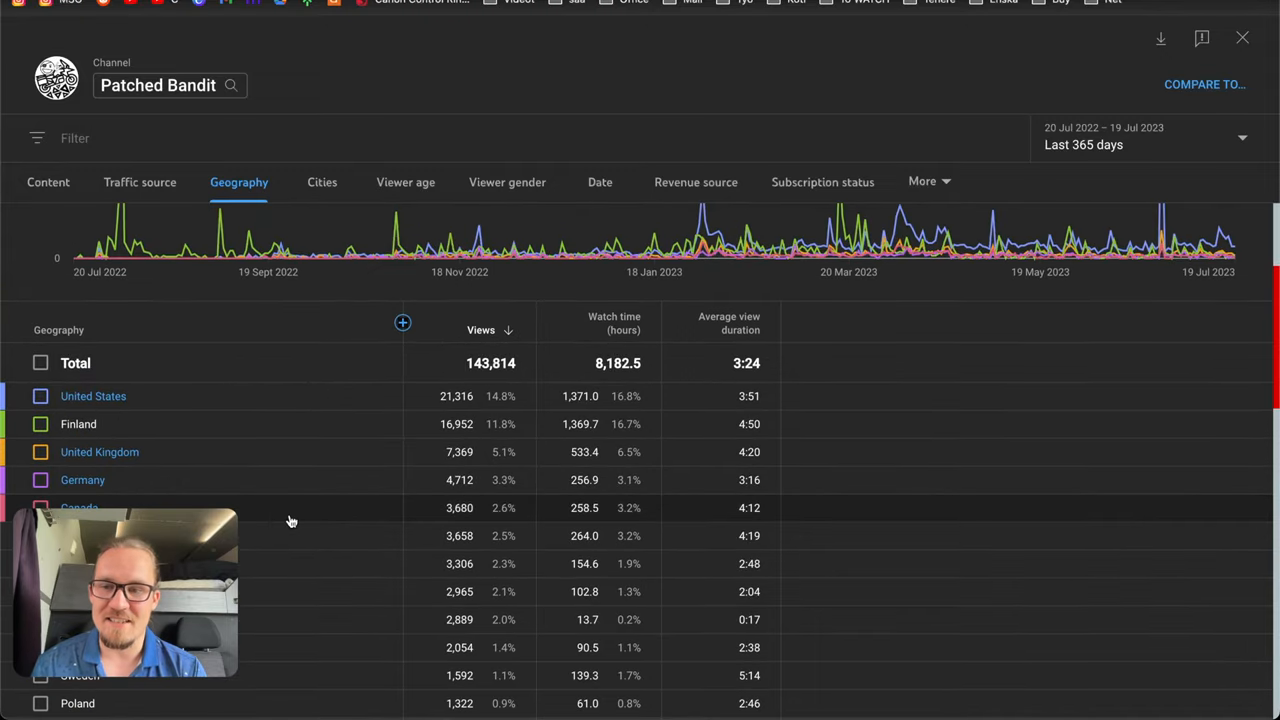
click(404, 182)
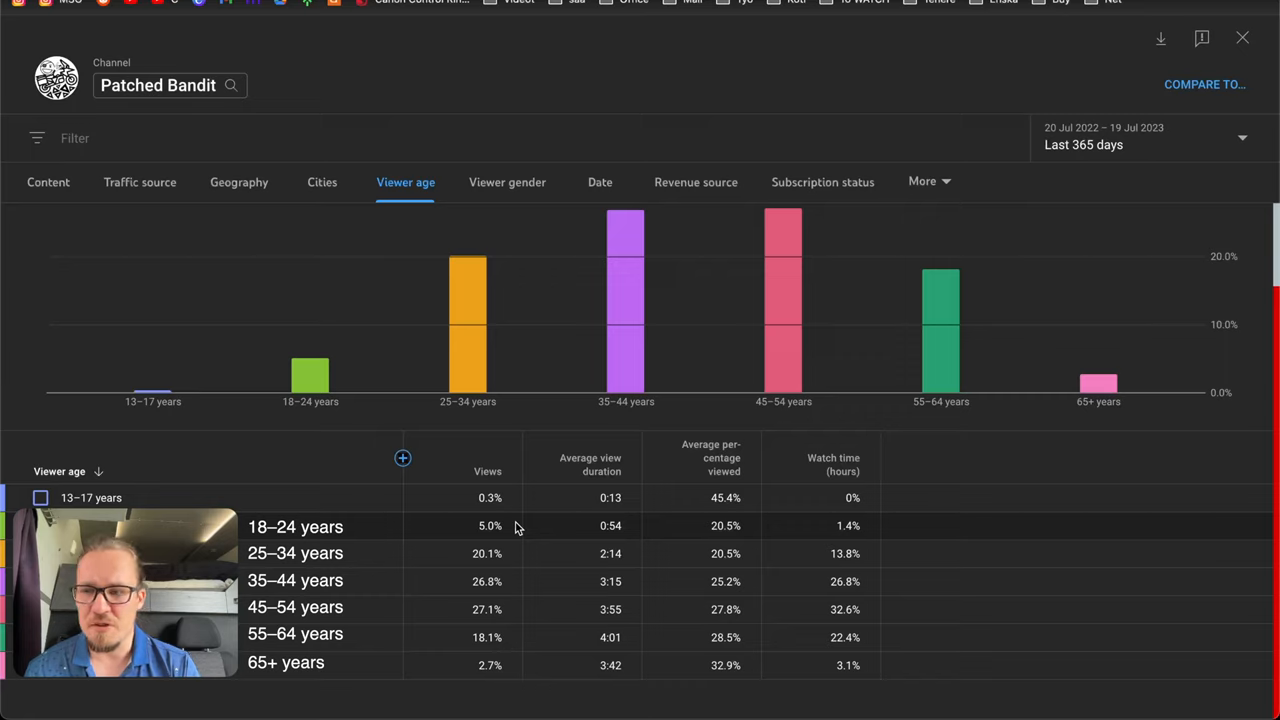
mouse_move(516, 556)
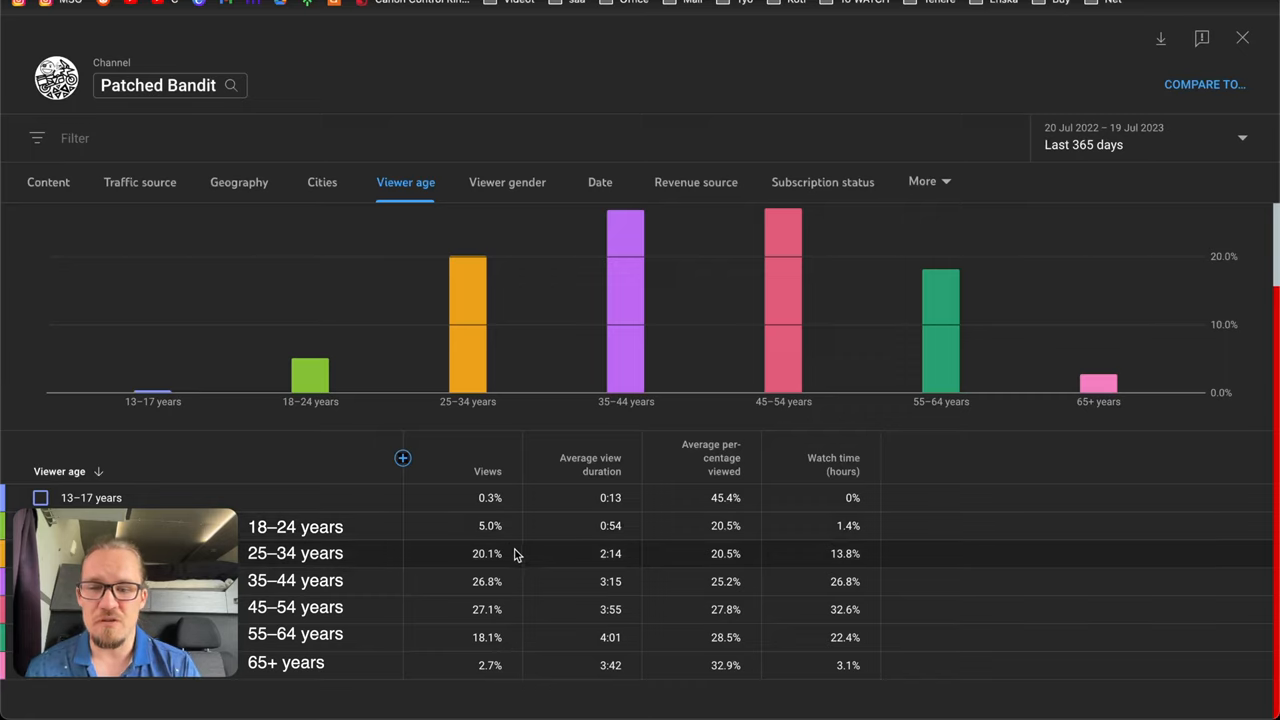
mouse_move(528, 558)
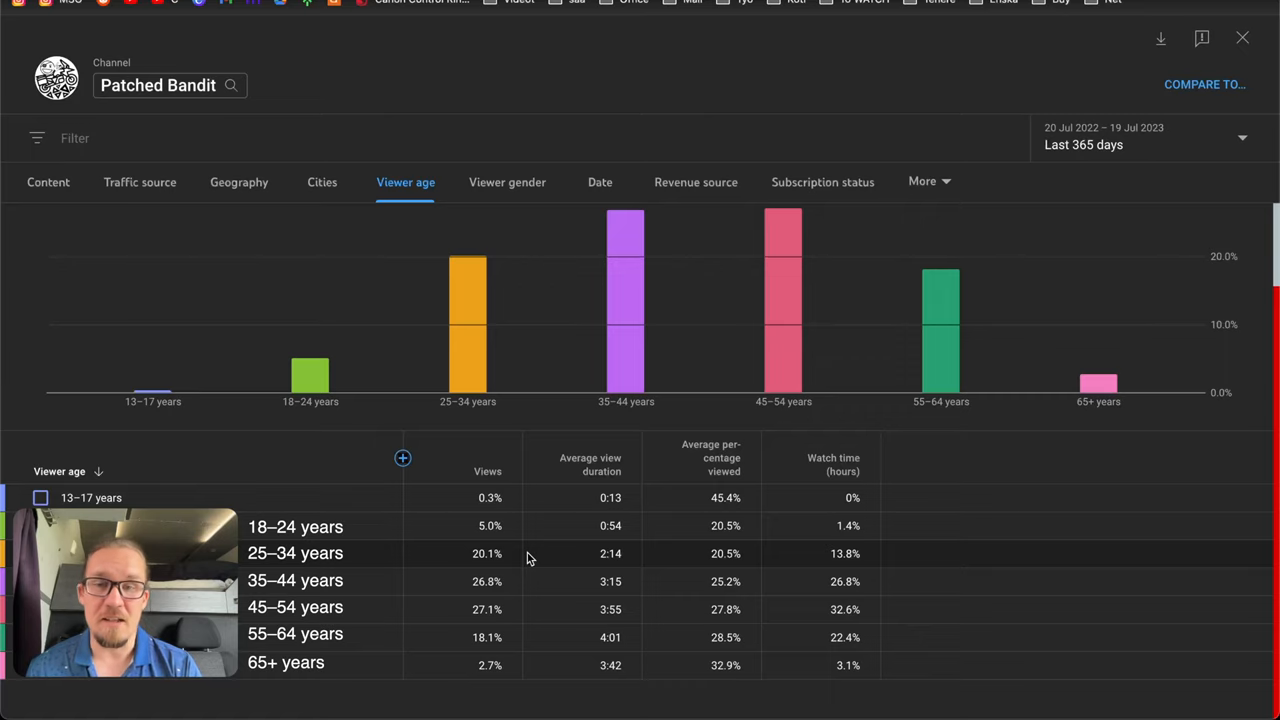
scroll(down, 3)
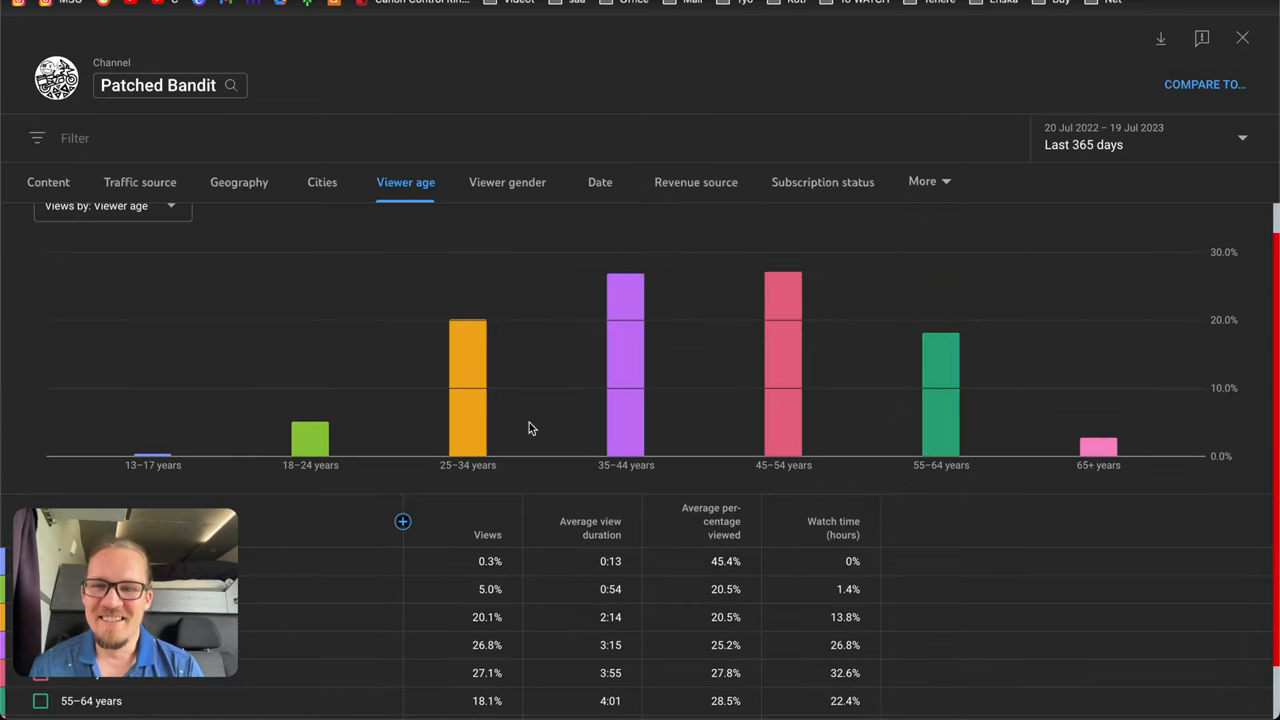
- Review views by Viewer gender, then switch to the Subscription status breakdown
click(508, 182)
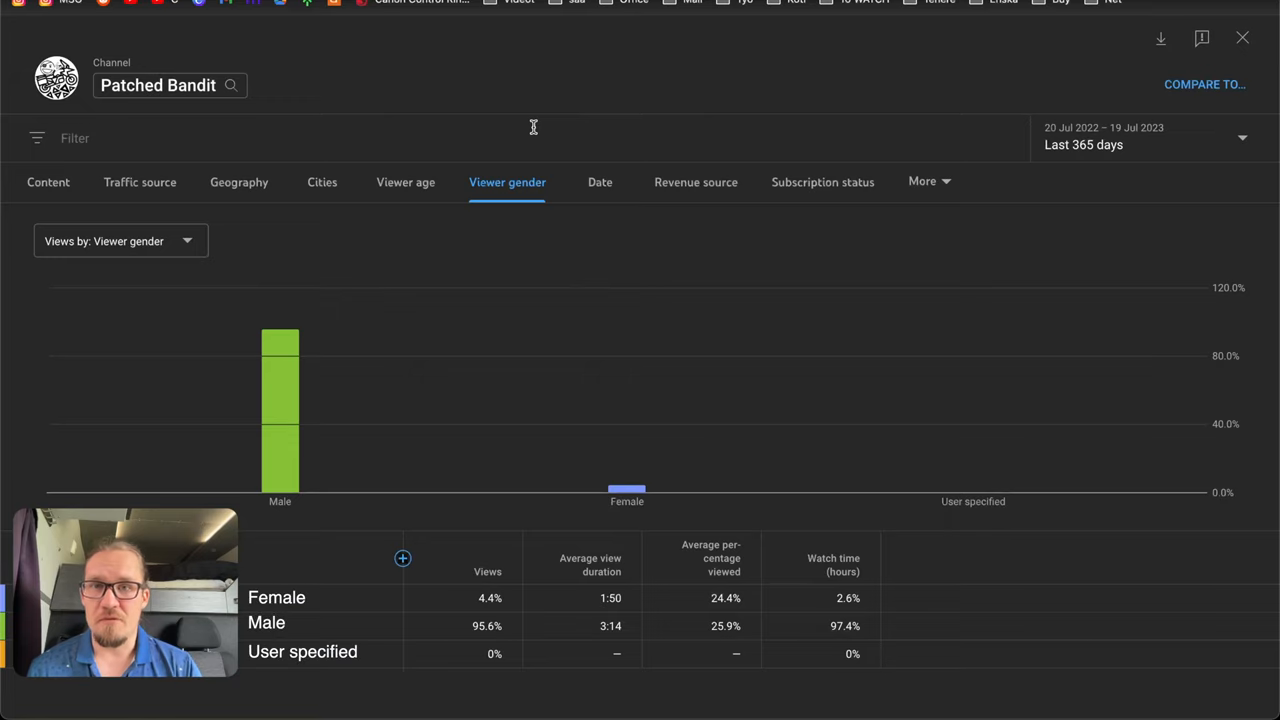
mouse_move(464, 624)
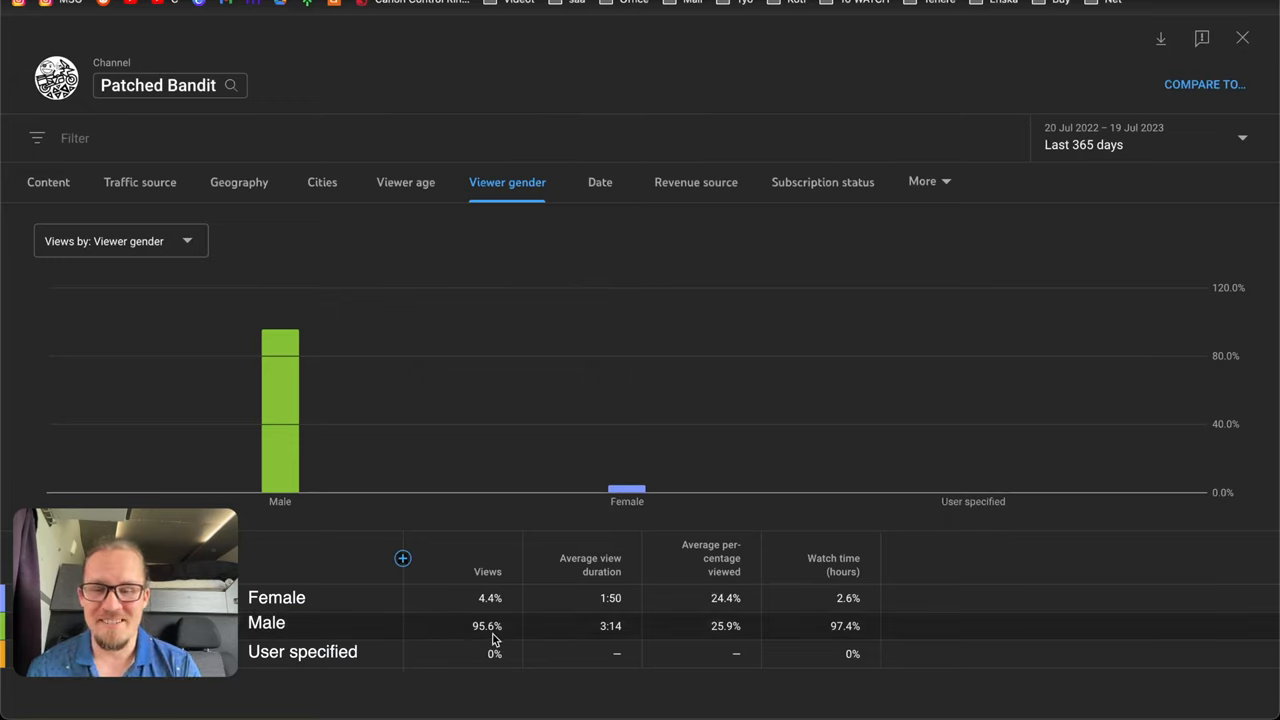
click(822, 182)
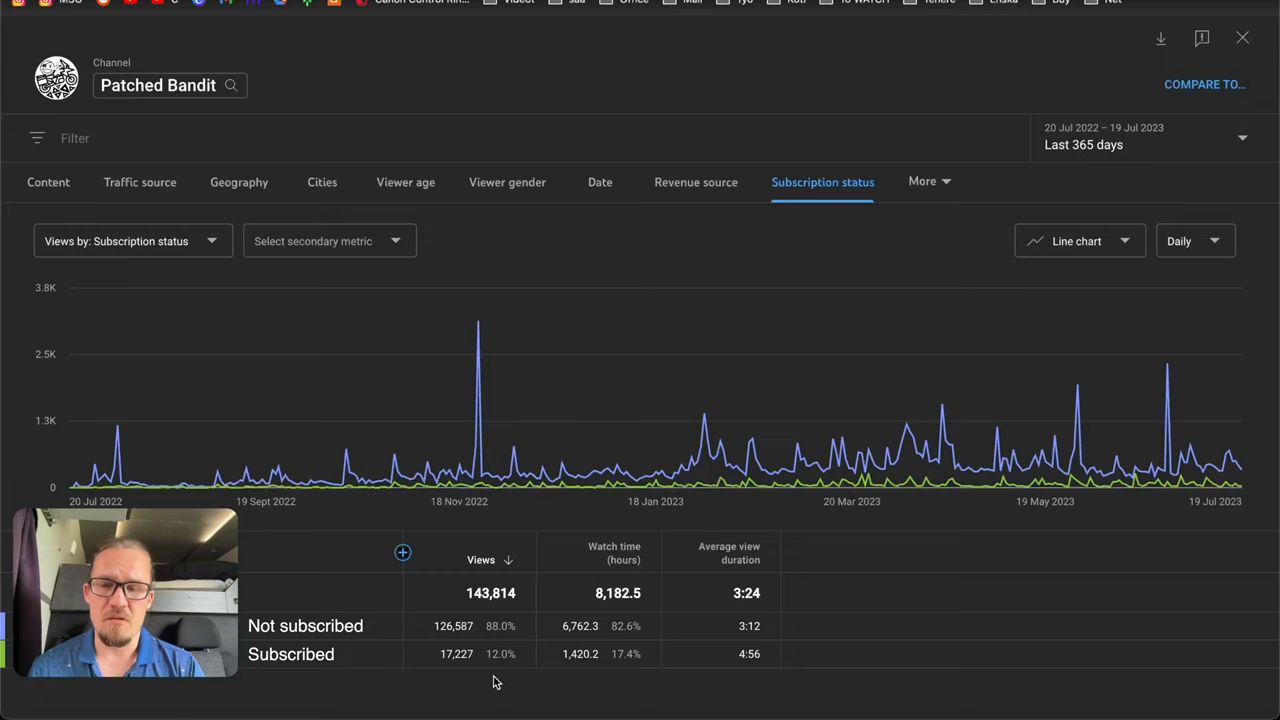
mouse_move(544, 524)
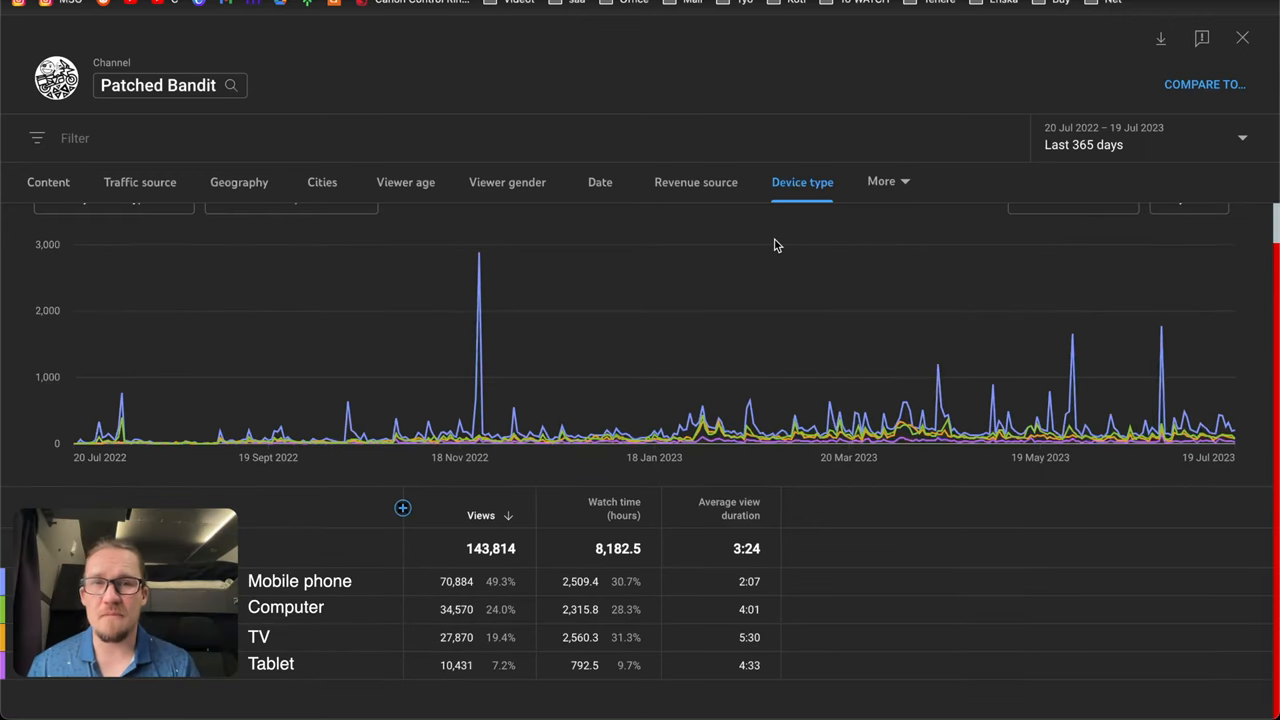
mouse_move(516, 250)
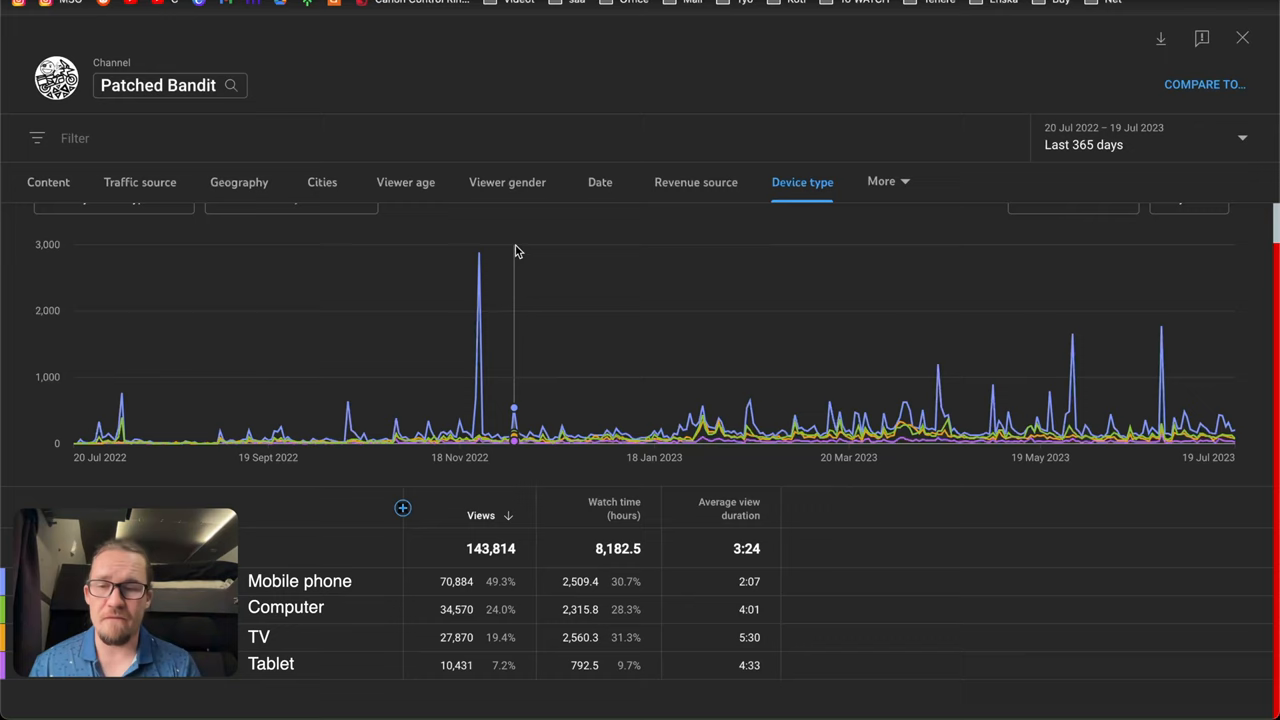
mouse_move(436, 590)
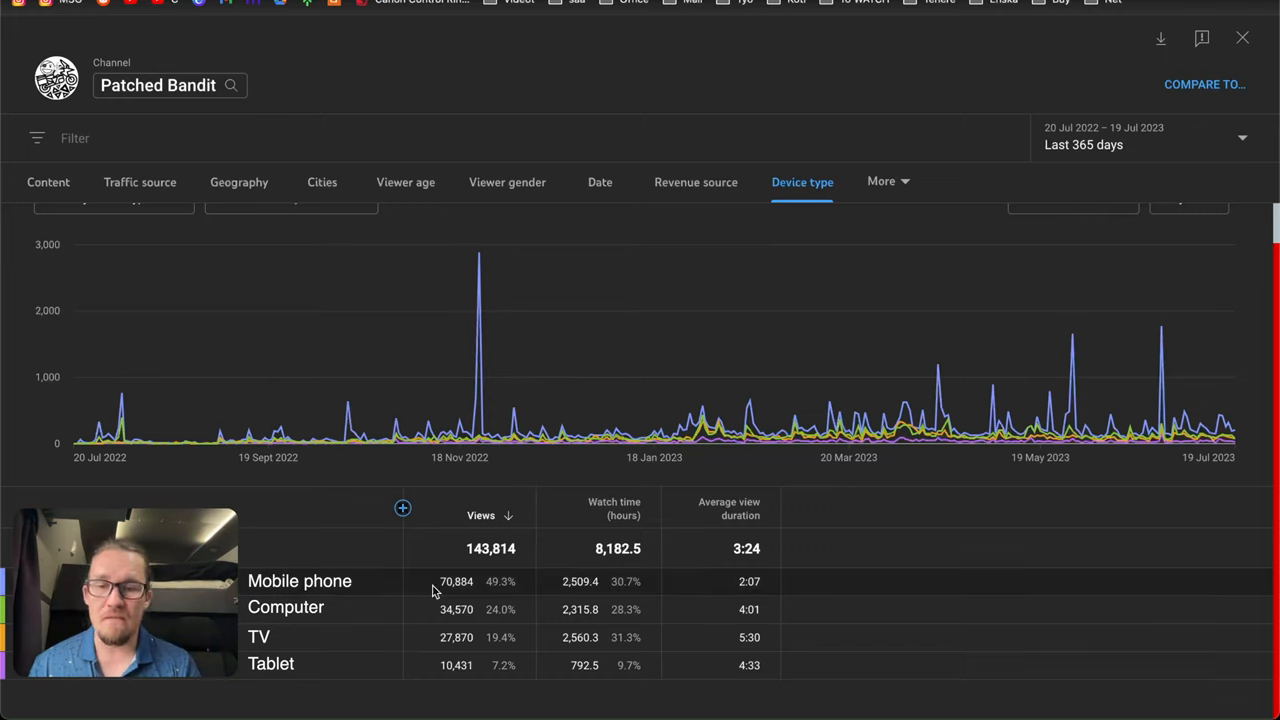
mouse_move(614, 510)
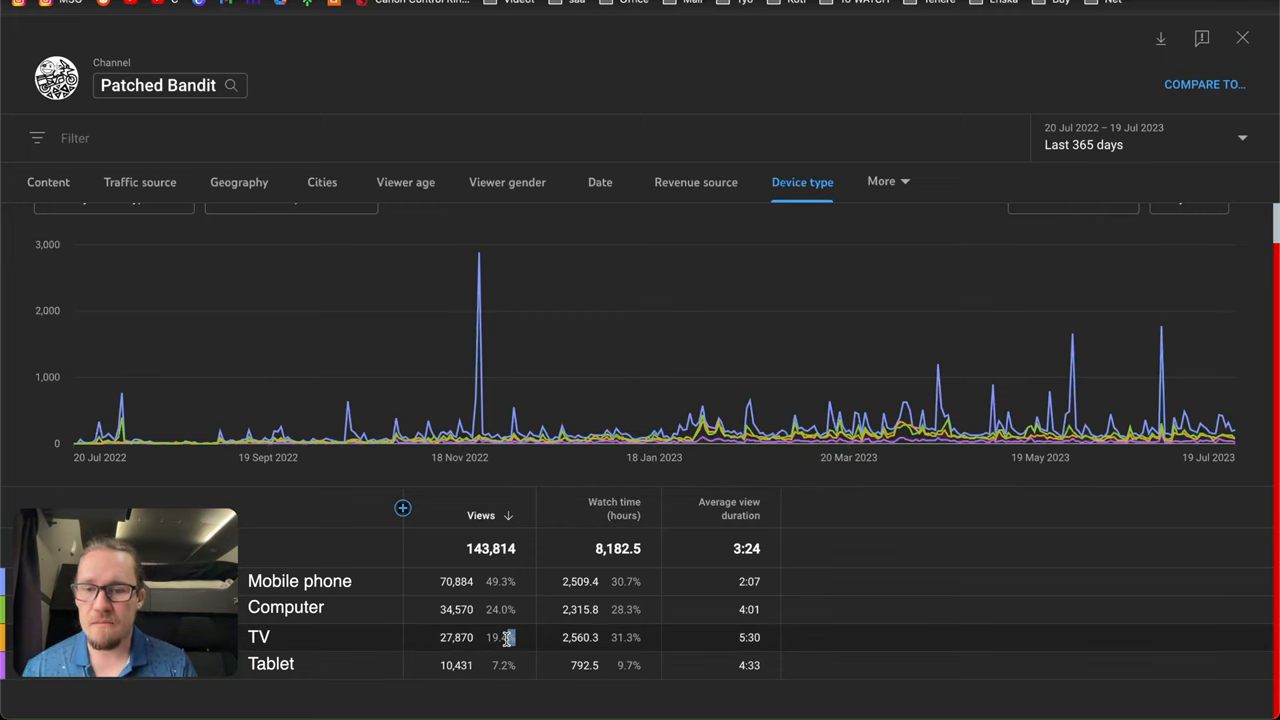
double_click(498, 636)
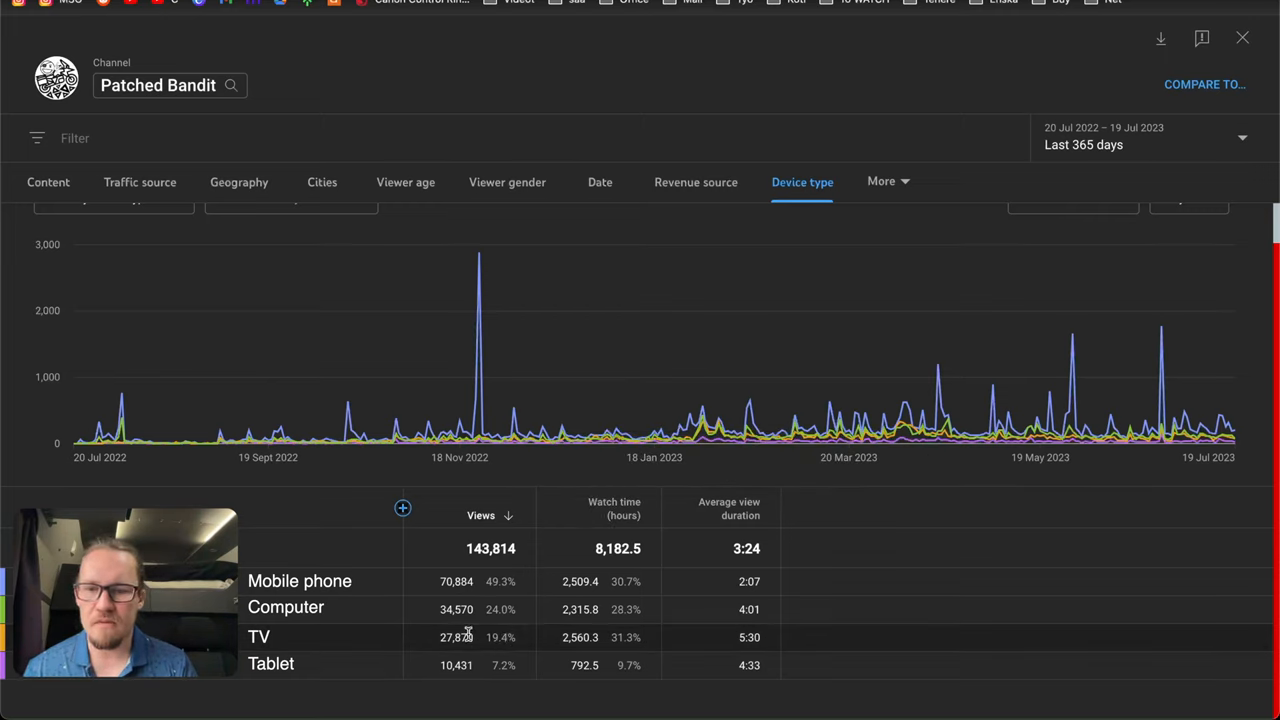
double_click(456, 636)
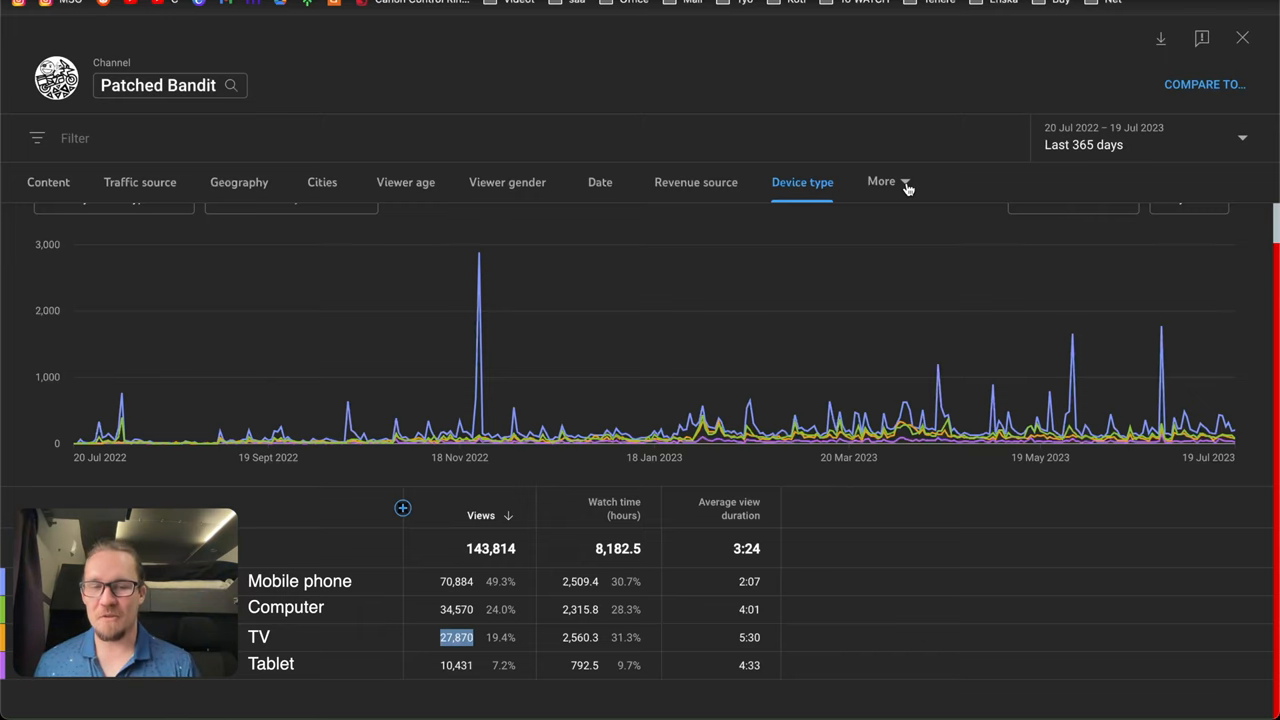
click(884, 180)
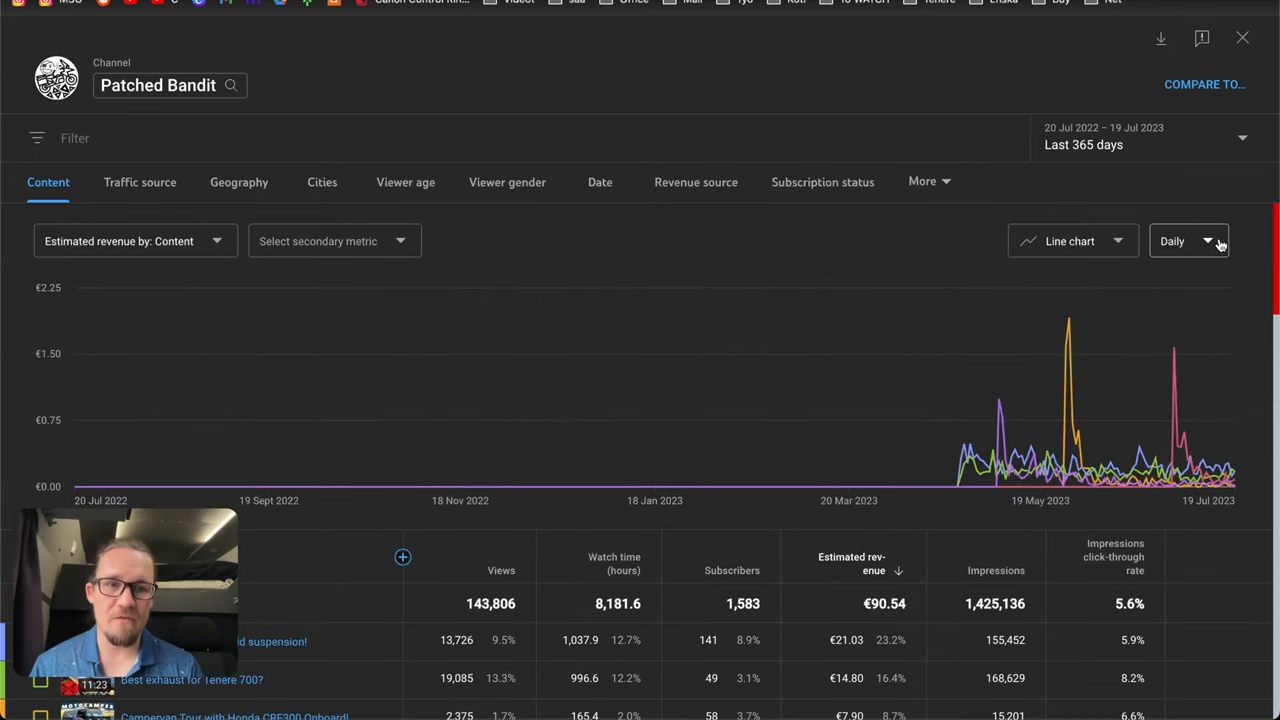
scroll(down, 3)
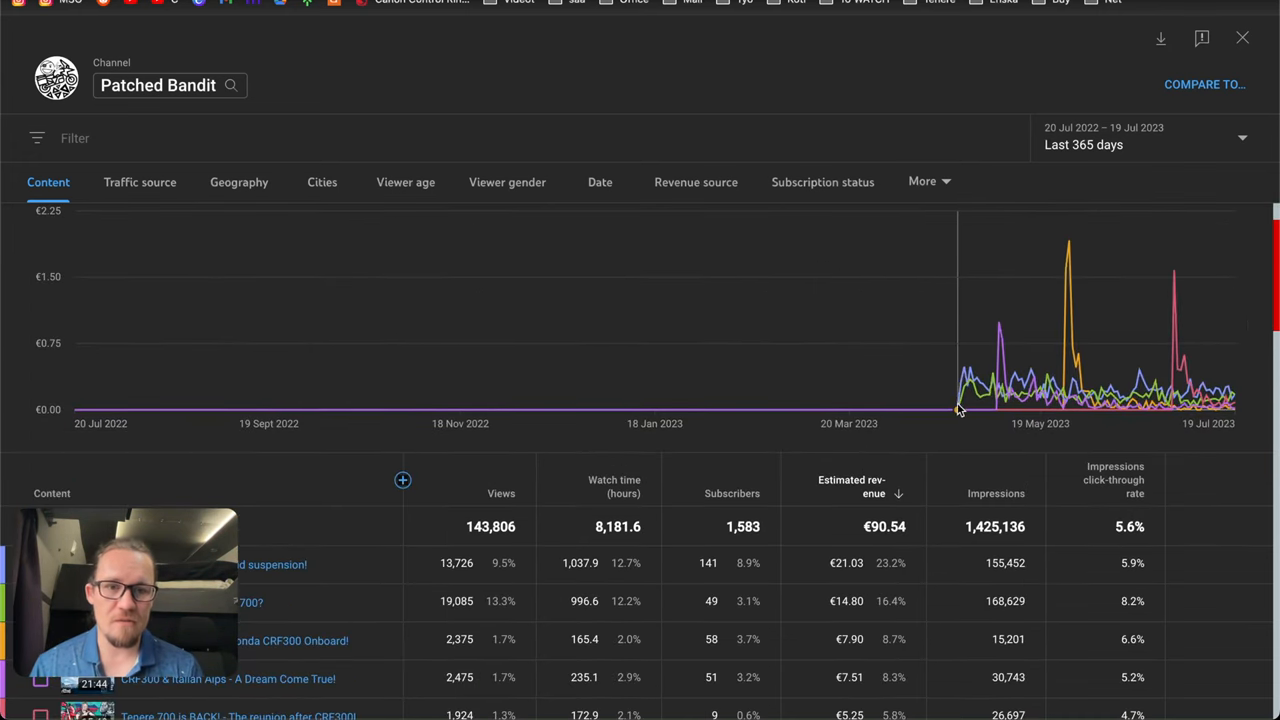
mouse_move(958, 404)
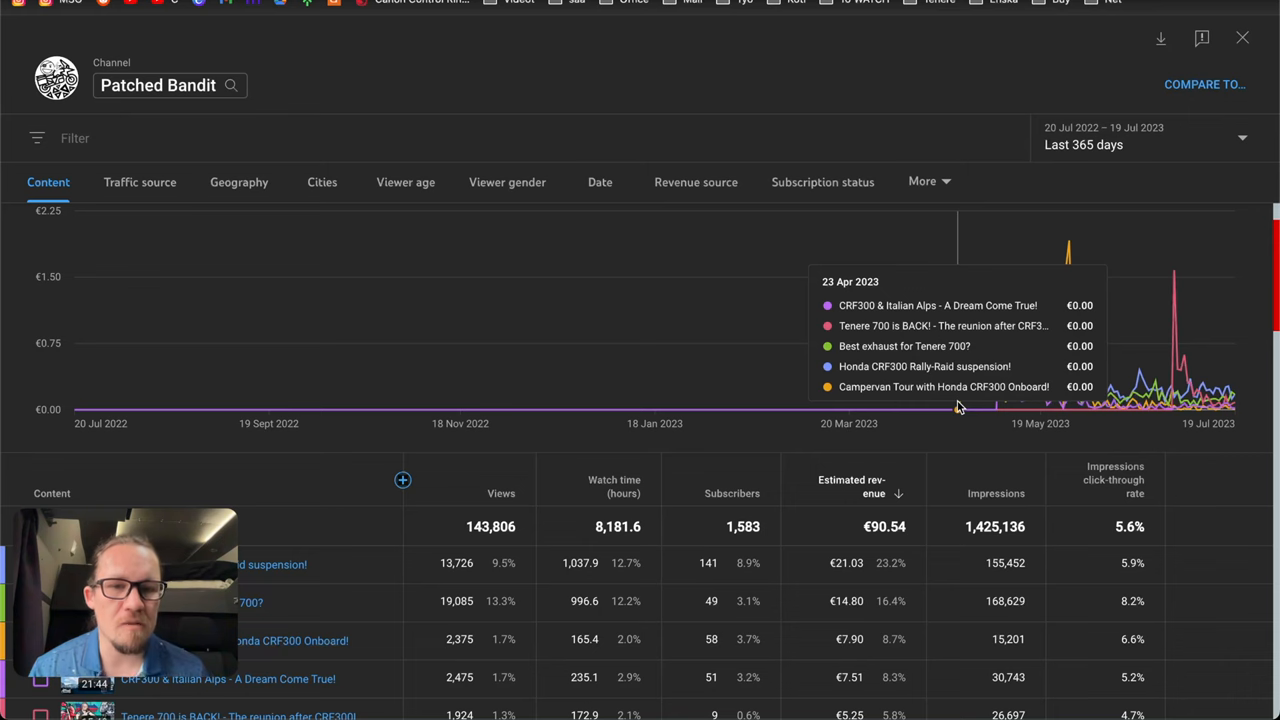
mouse_move(1256, 404)
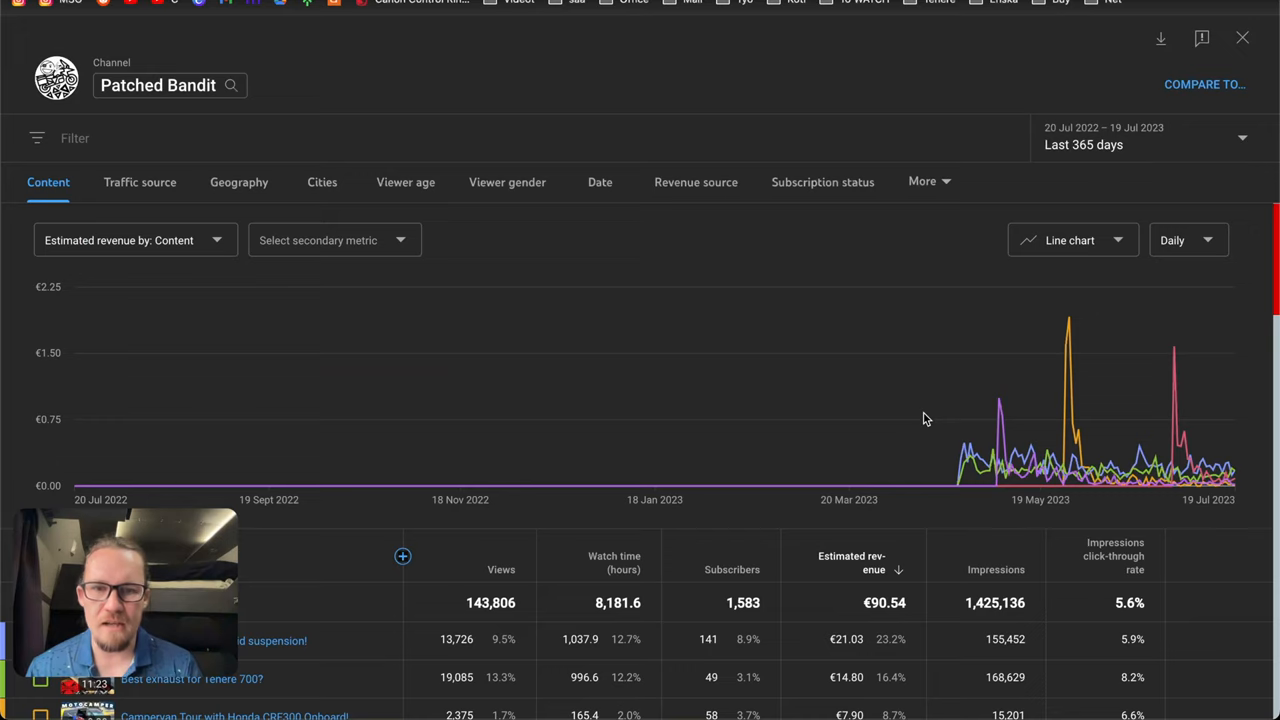
- Show revenue by source and highlight the €83.39 Watch page ads figure of the €90.54 total
click(696, 182)
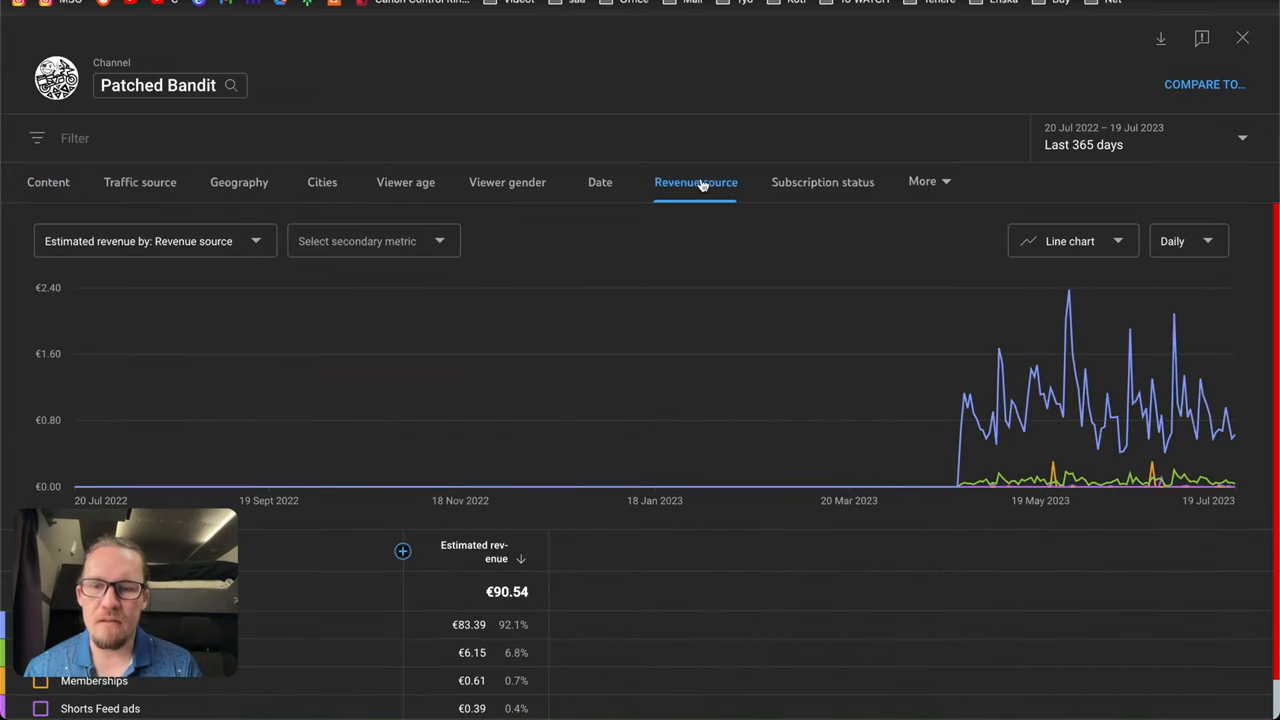
scroll(down, 3)
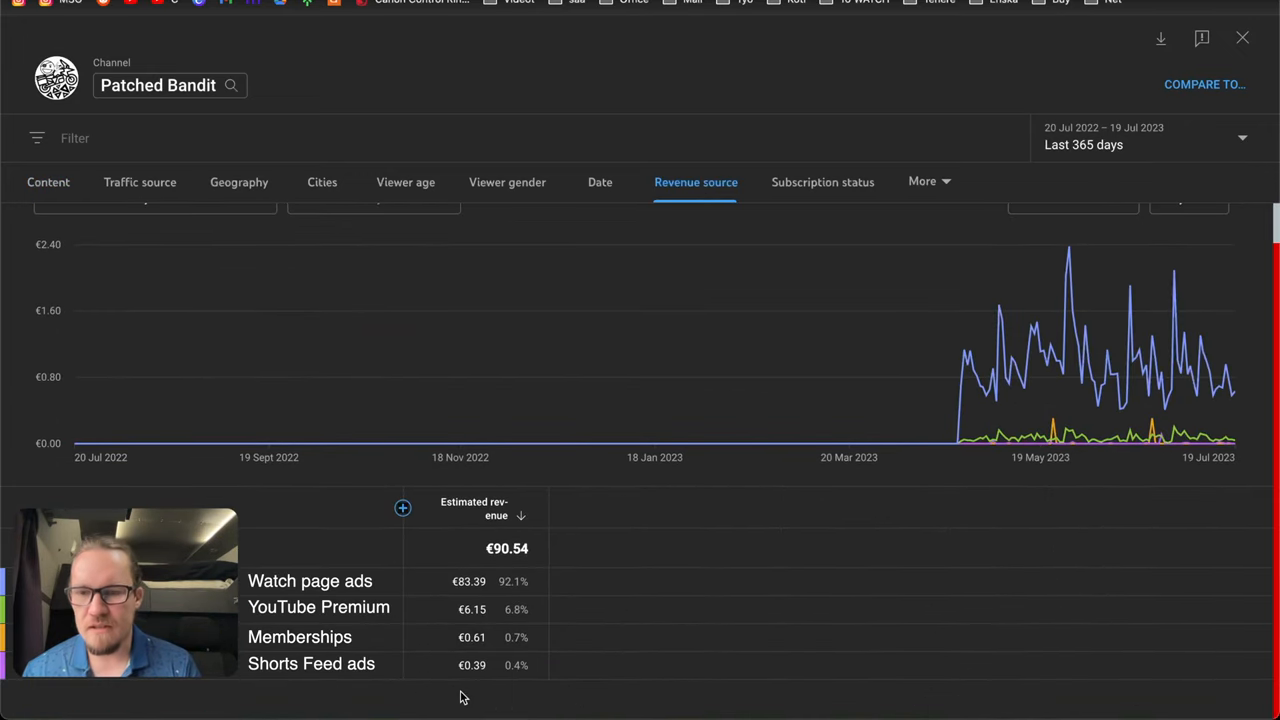
mouse_move(292, 596)
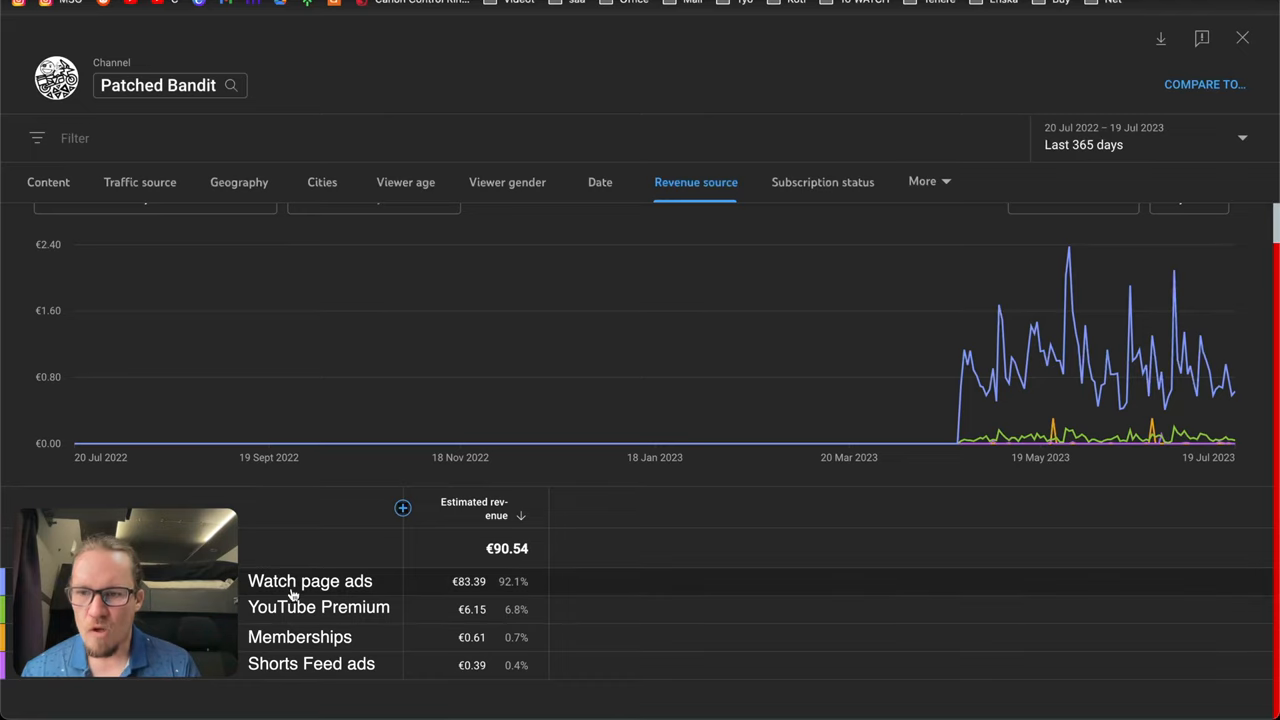
double_click(468, 580)
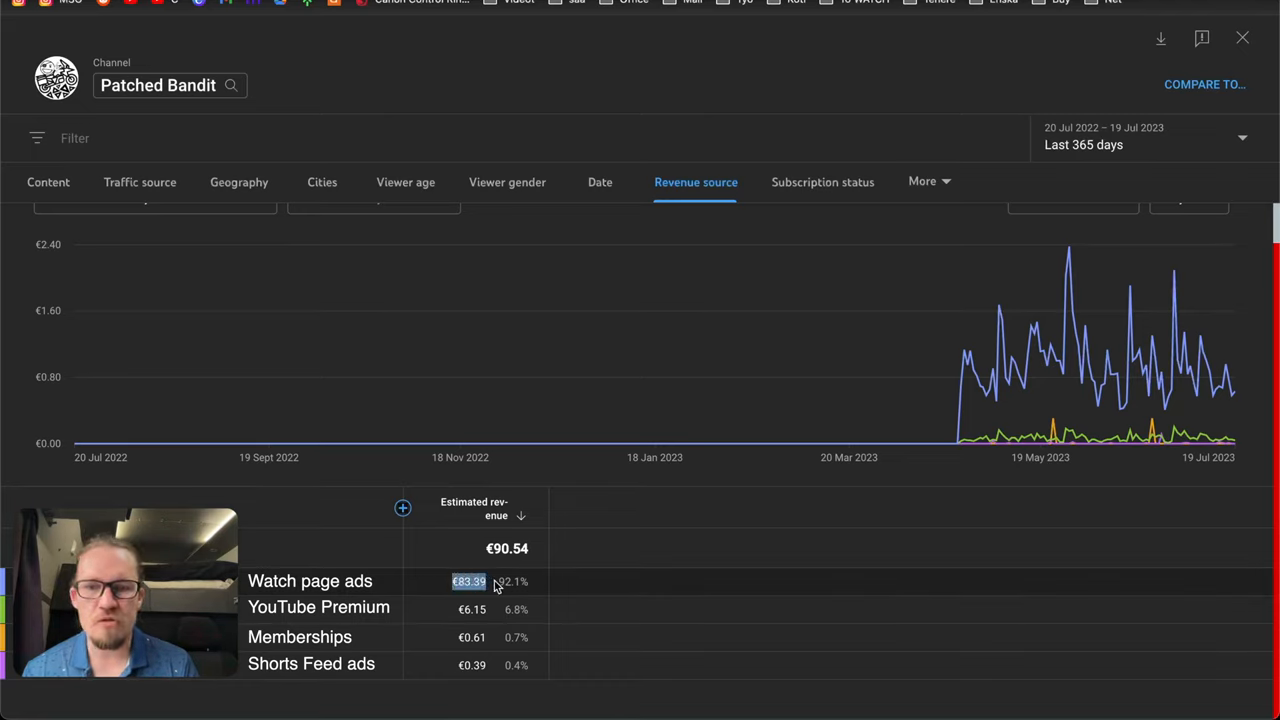
mouse_move(462, 608)
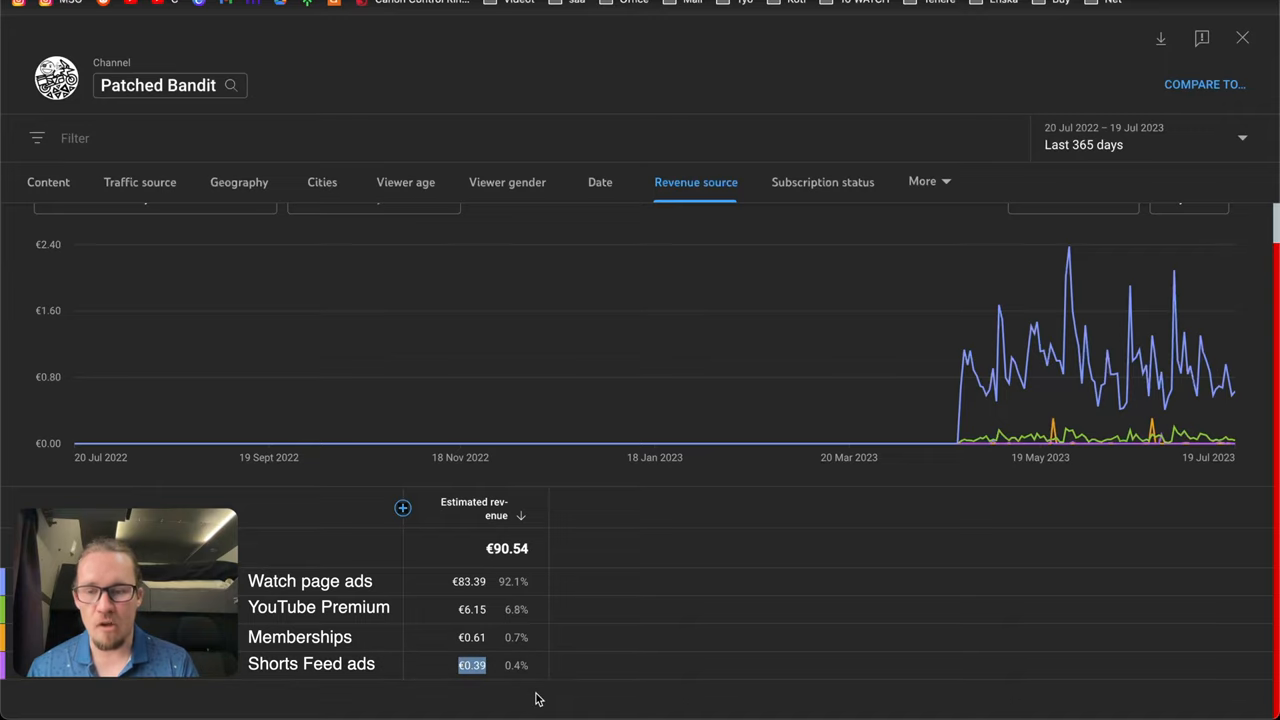
mouse_move(570, 696)
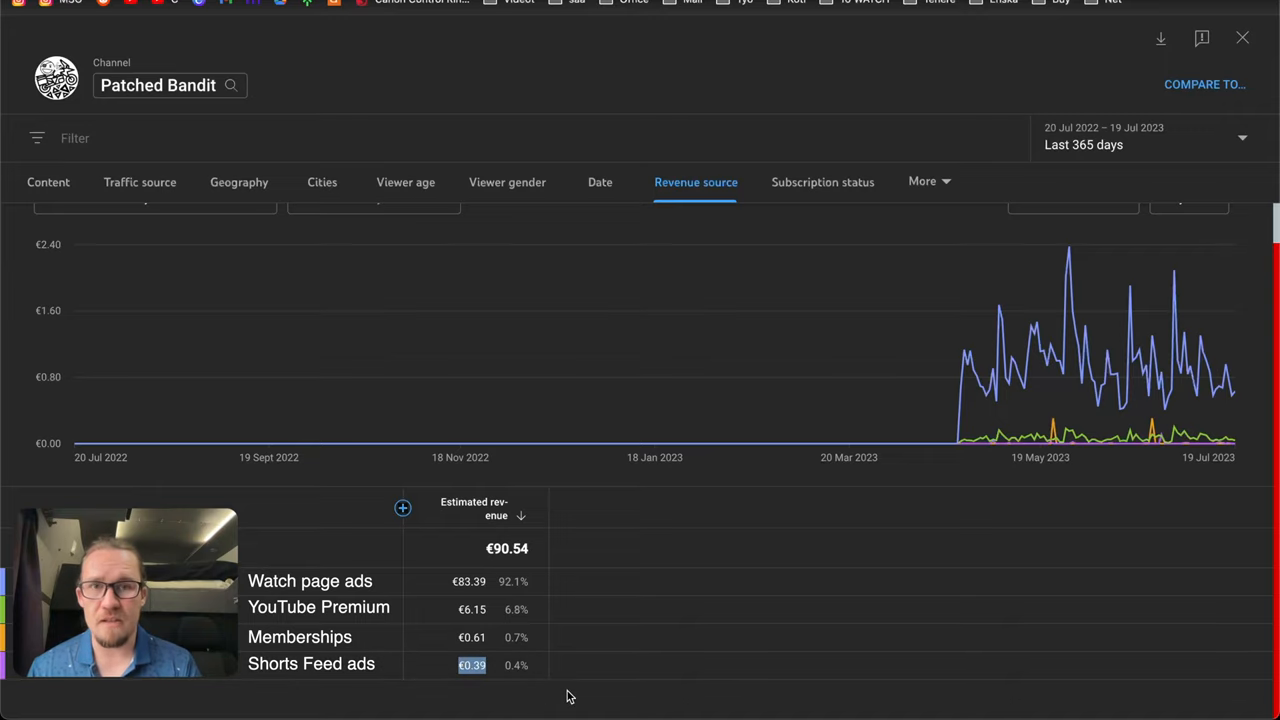
click(1144, 136)
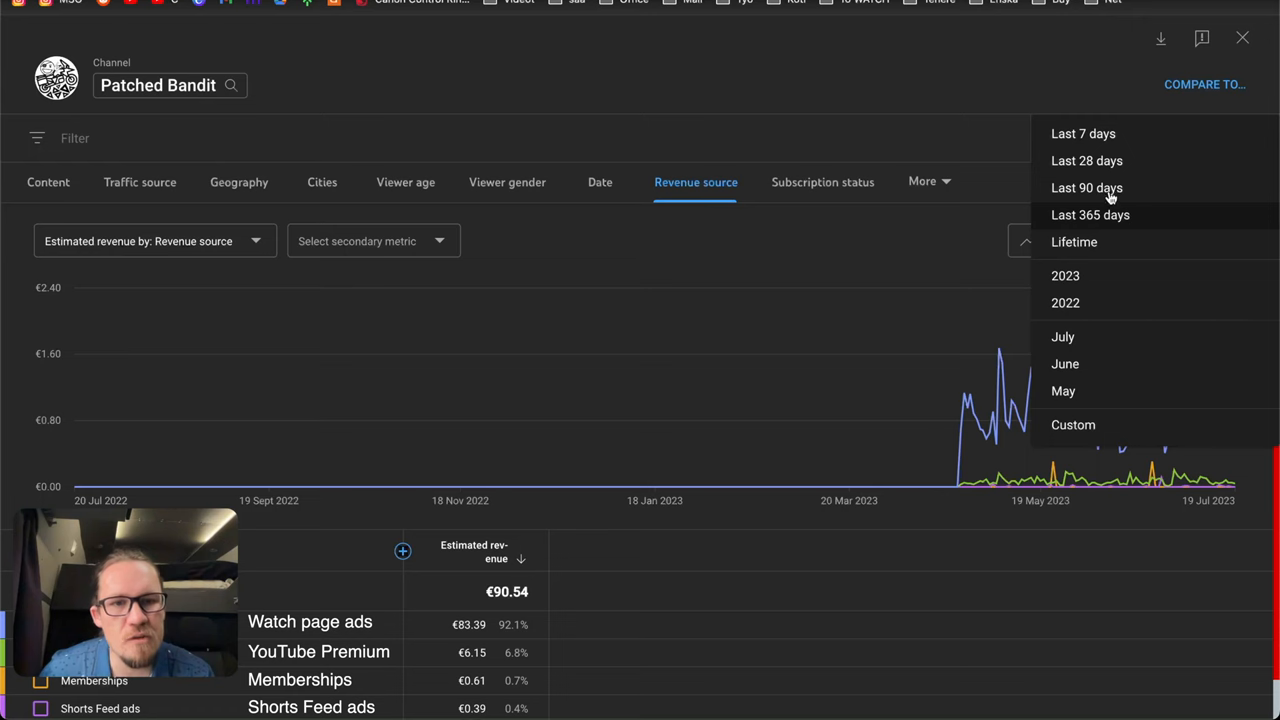
- Limit the report to the last 90 days and return to revenue by content (€90.54, 46,730 views)
click(1088, 188)
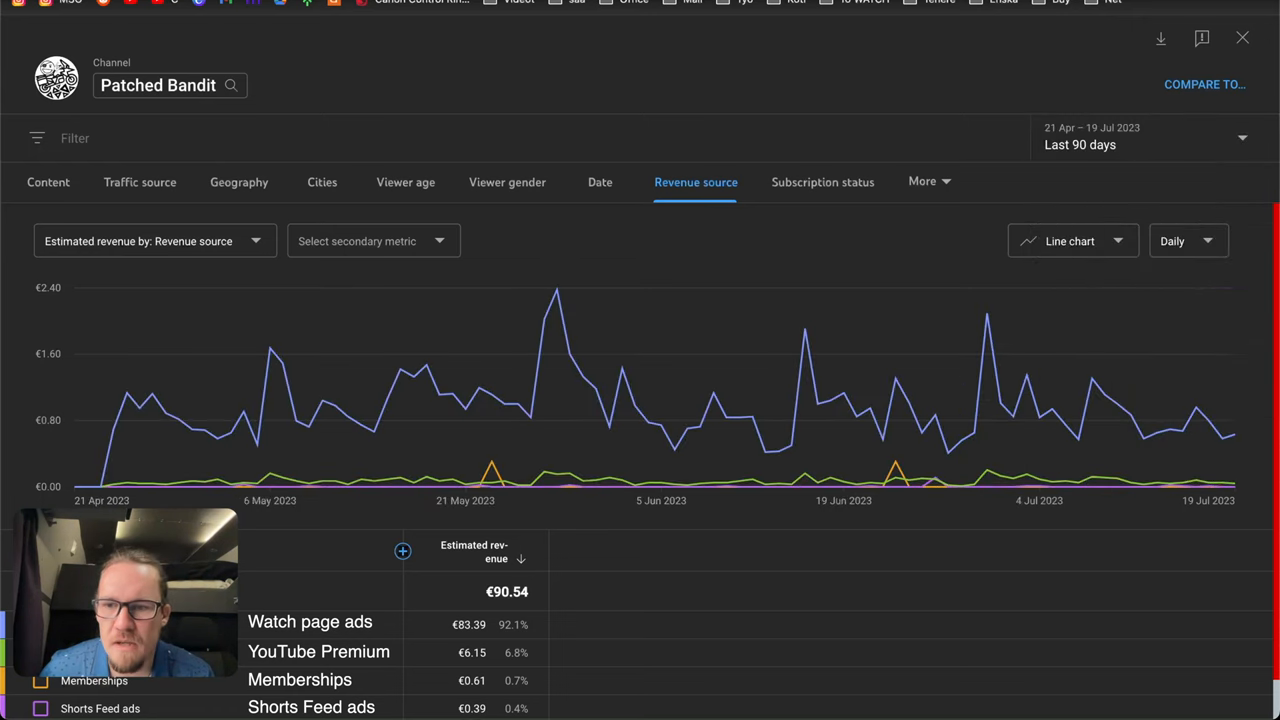
mouse_move(80, 486)
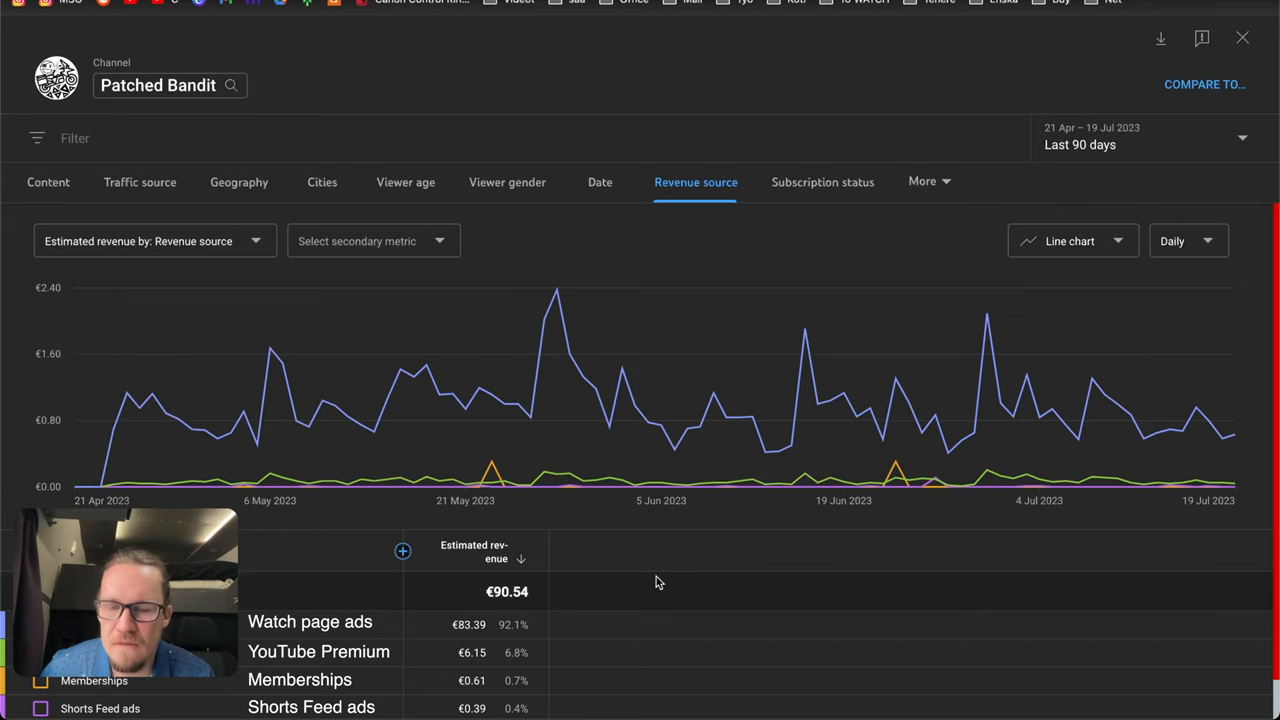
scroll(down, 3)
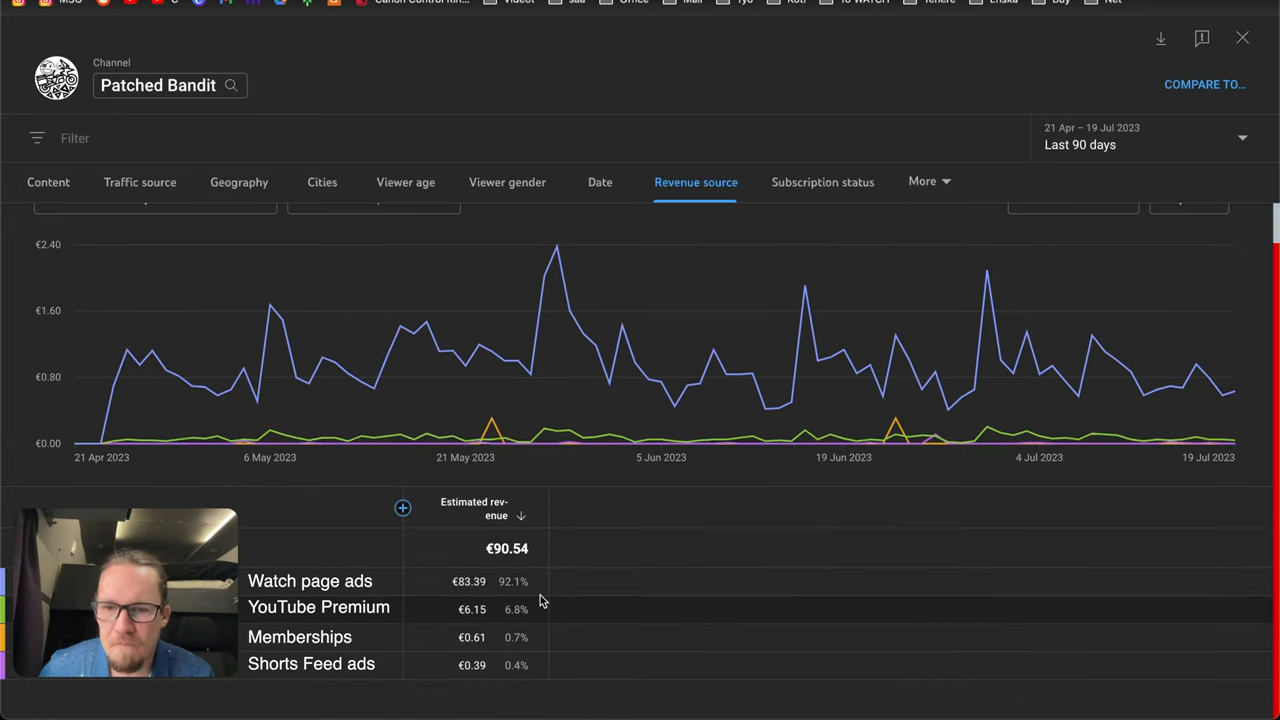
click(48, 182)
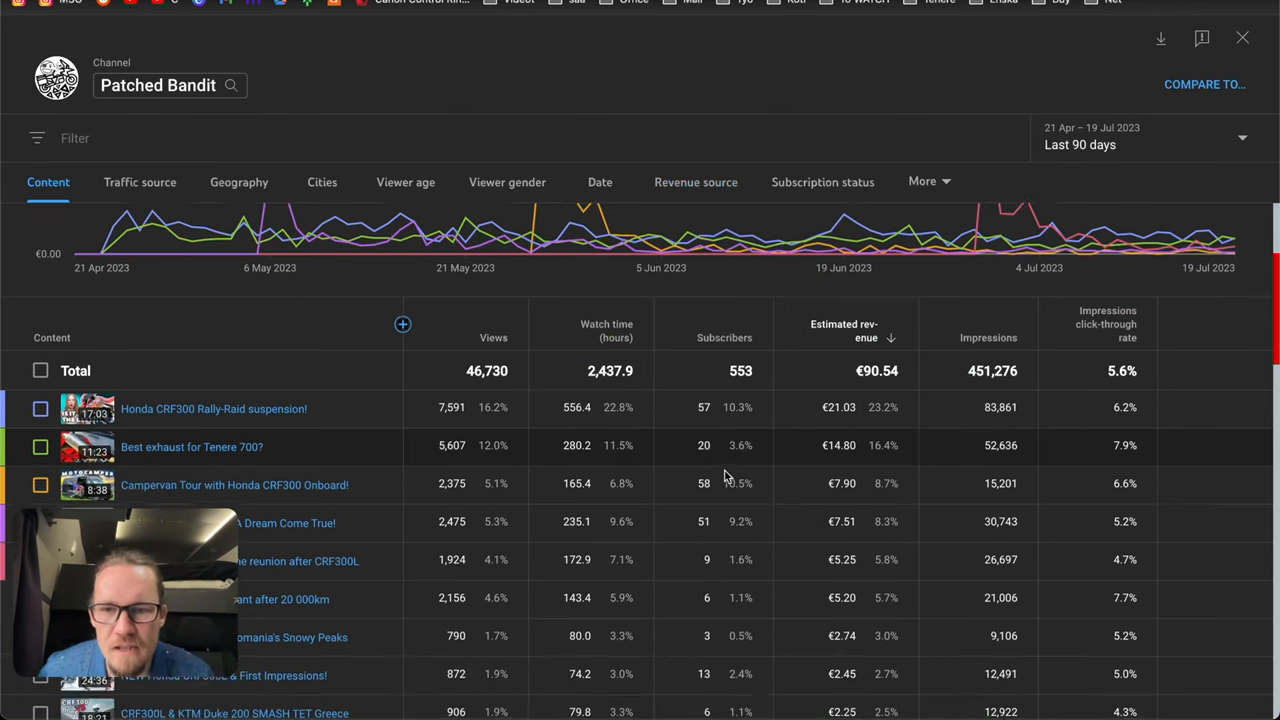
scroll(down, 3)
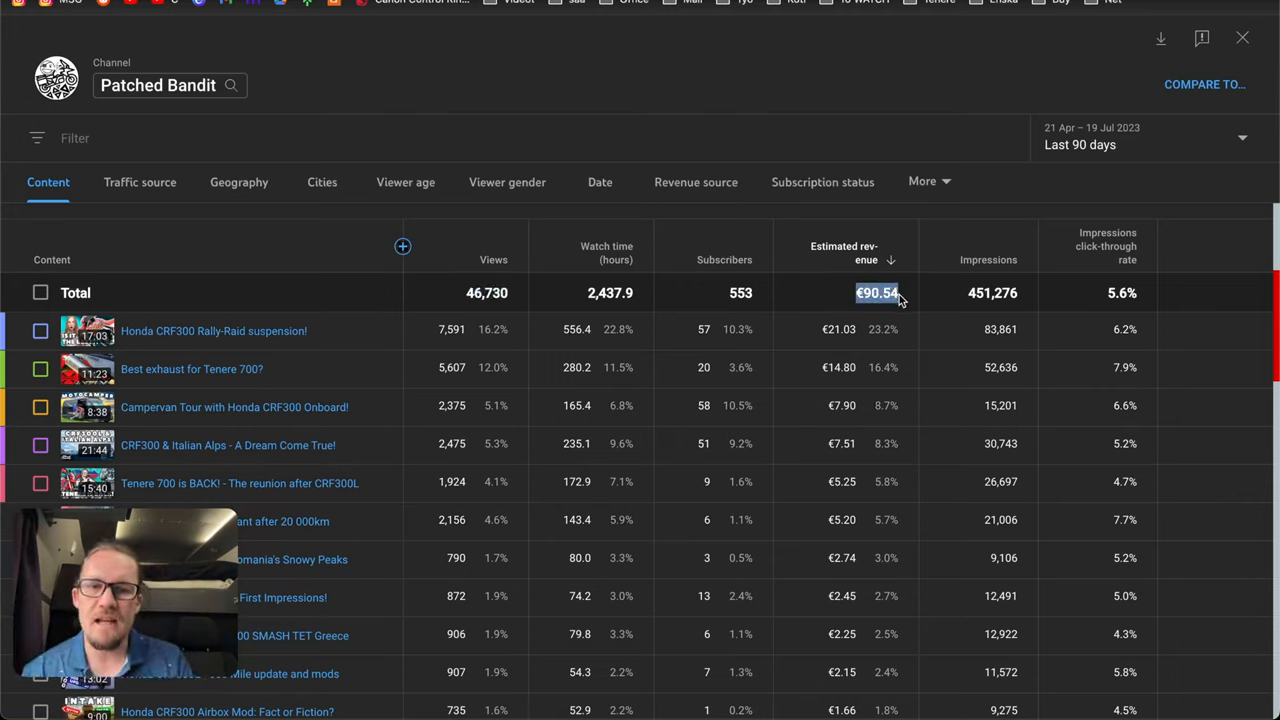
- In Calculator work out 90 ÷ 47000 × 1000 ≈ 1.91, the revenue per thousand views
key(cmd+space)
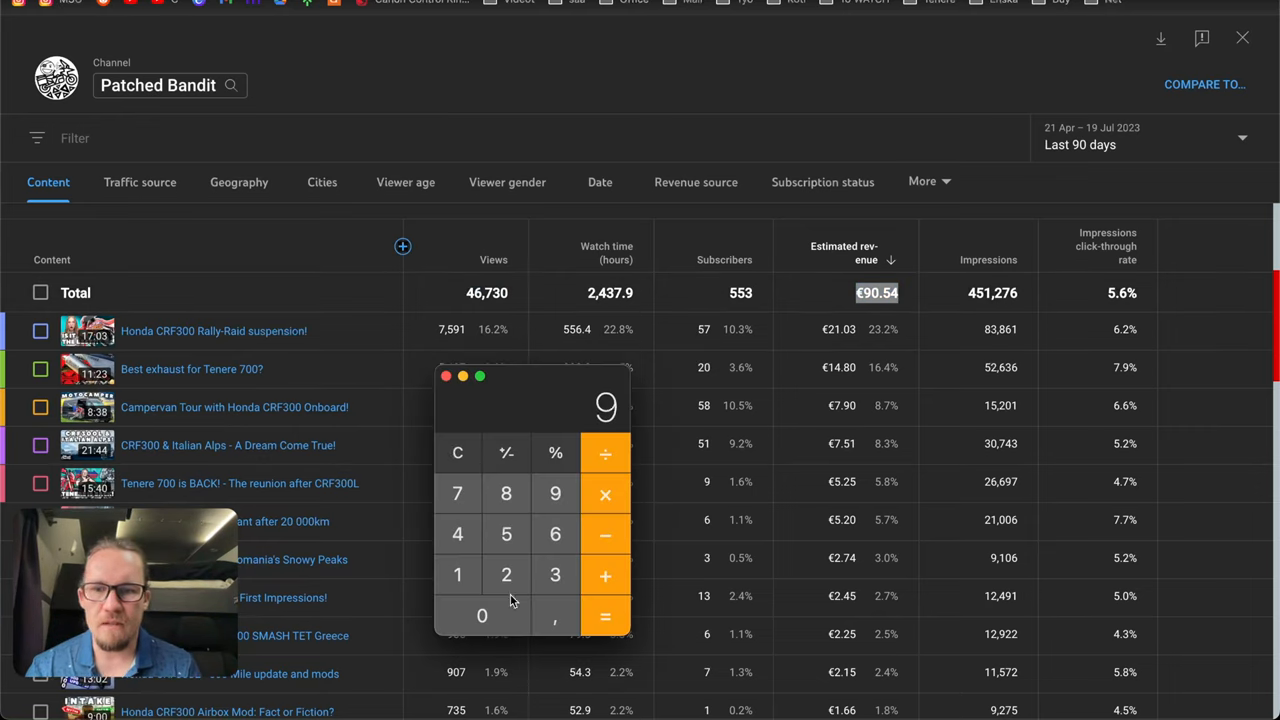
click(482, 616)
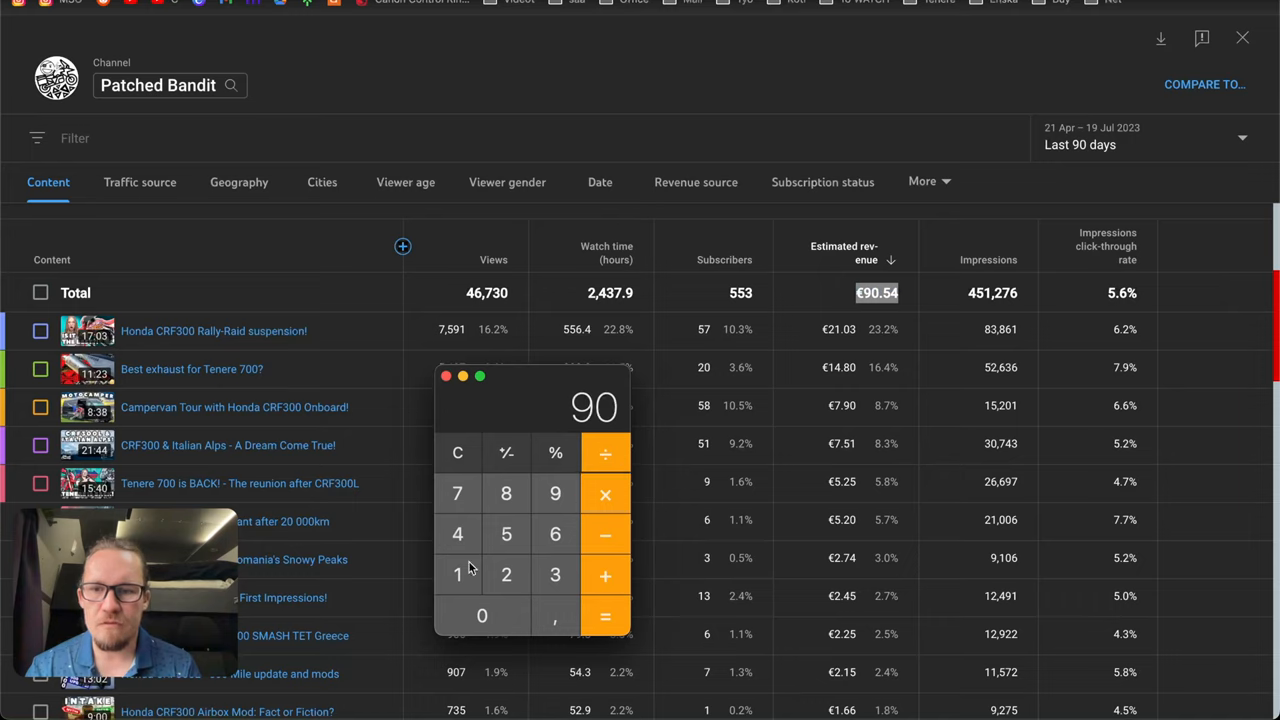
click(456, 492)
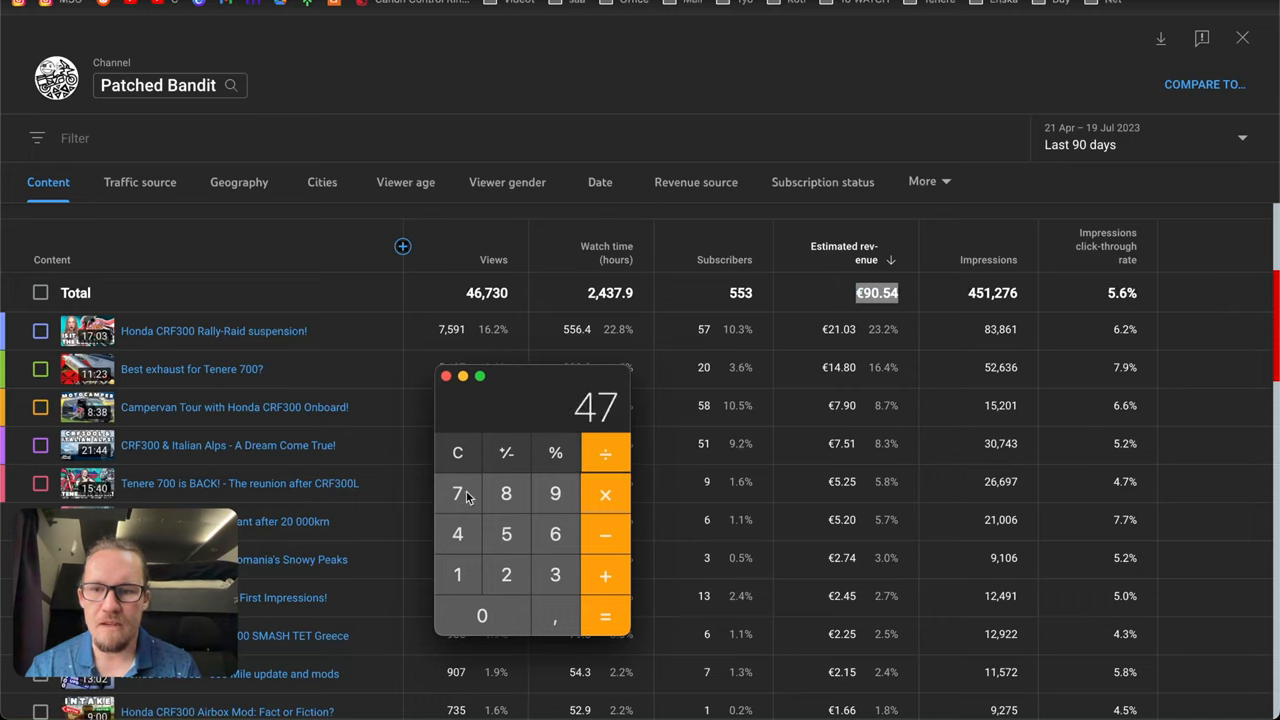
click(480, 616)
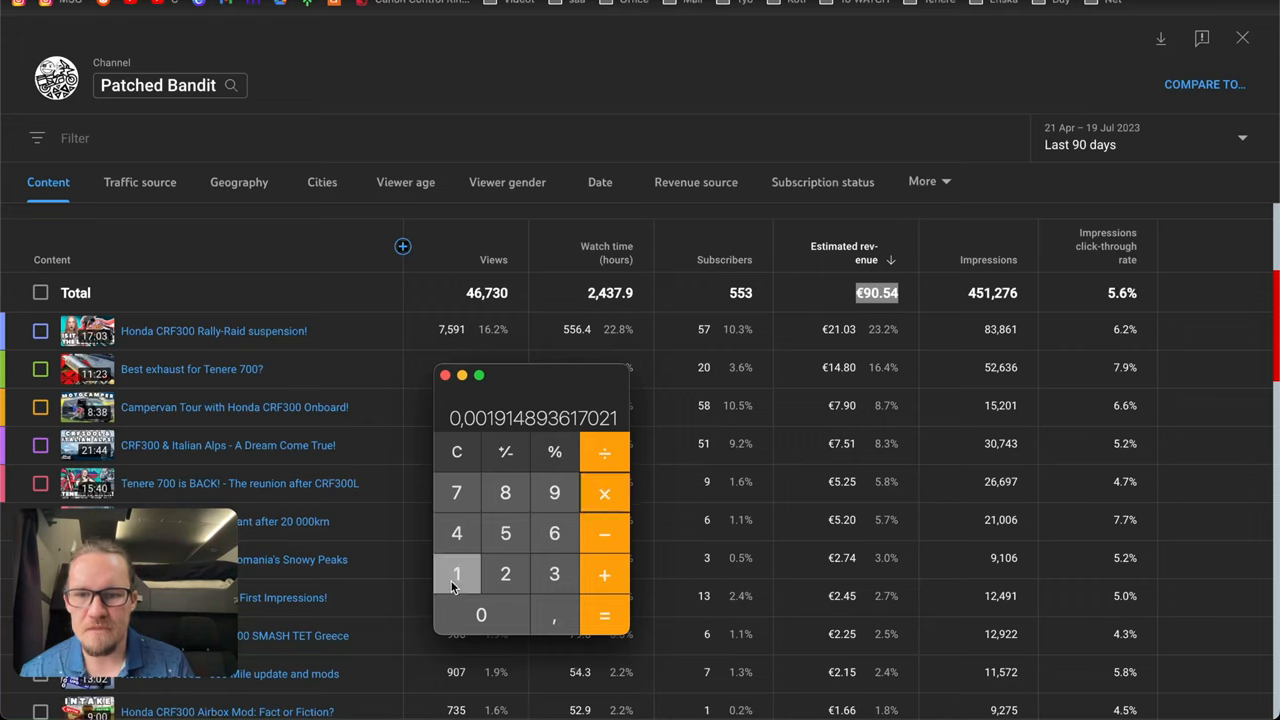
click(604, 616)
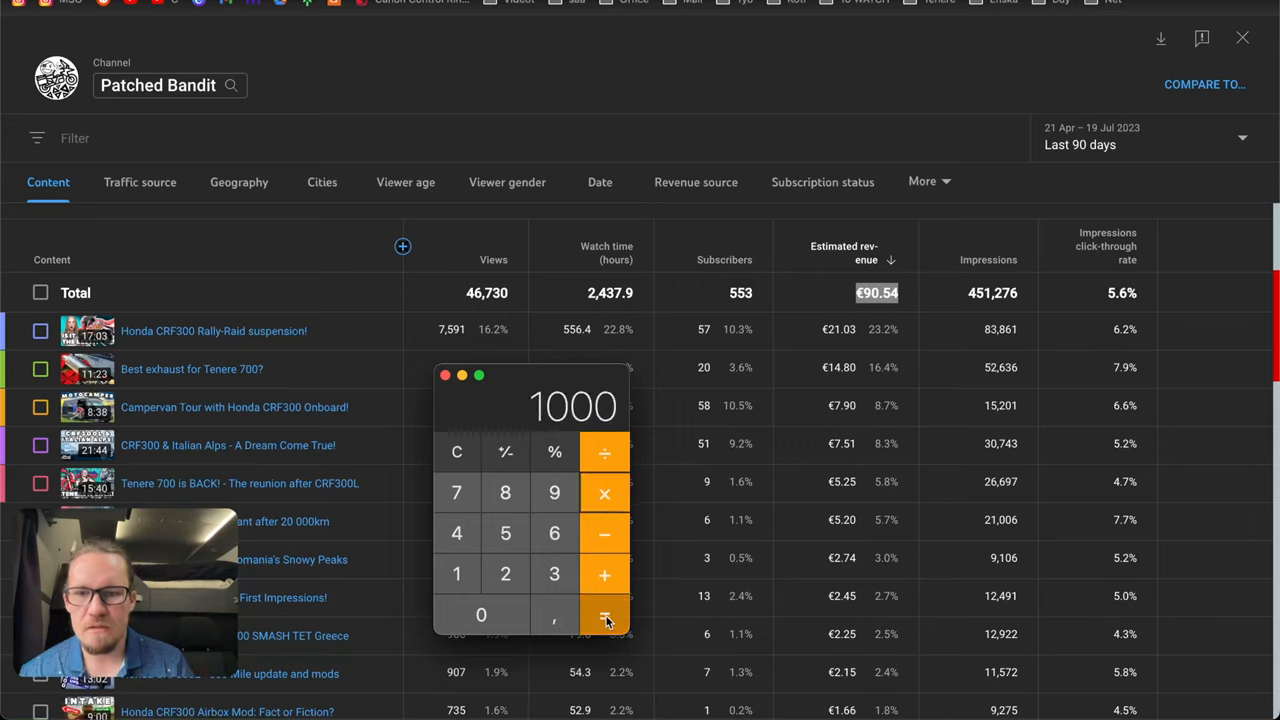
click(604, 616)
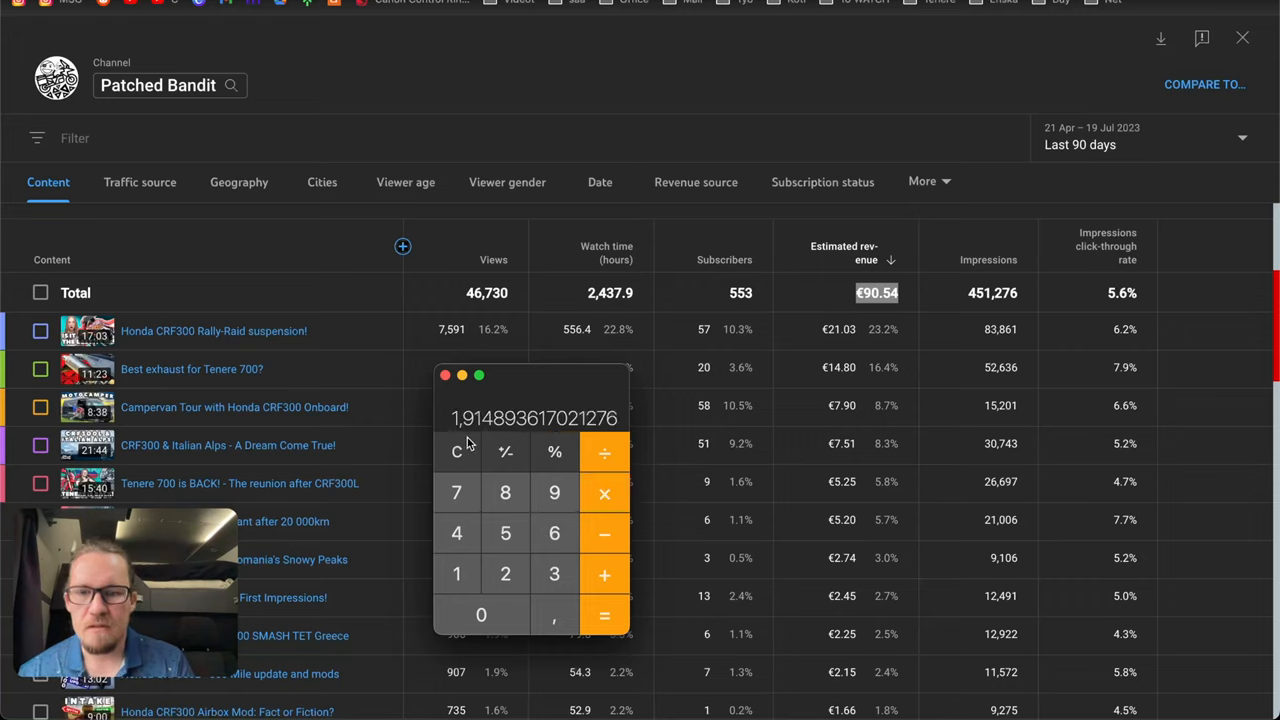
mouse_move(464, 408)
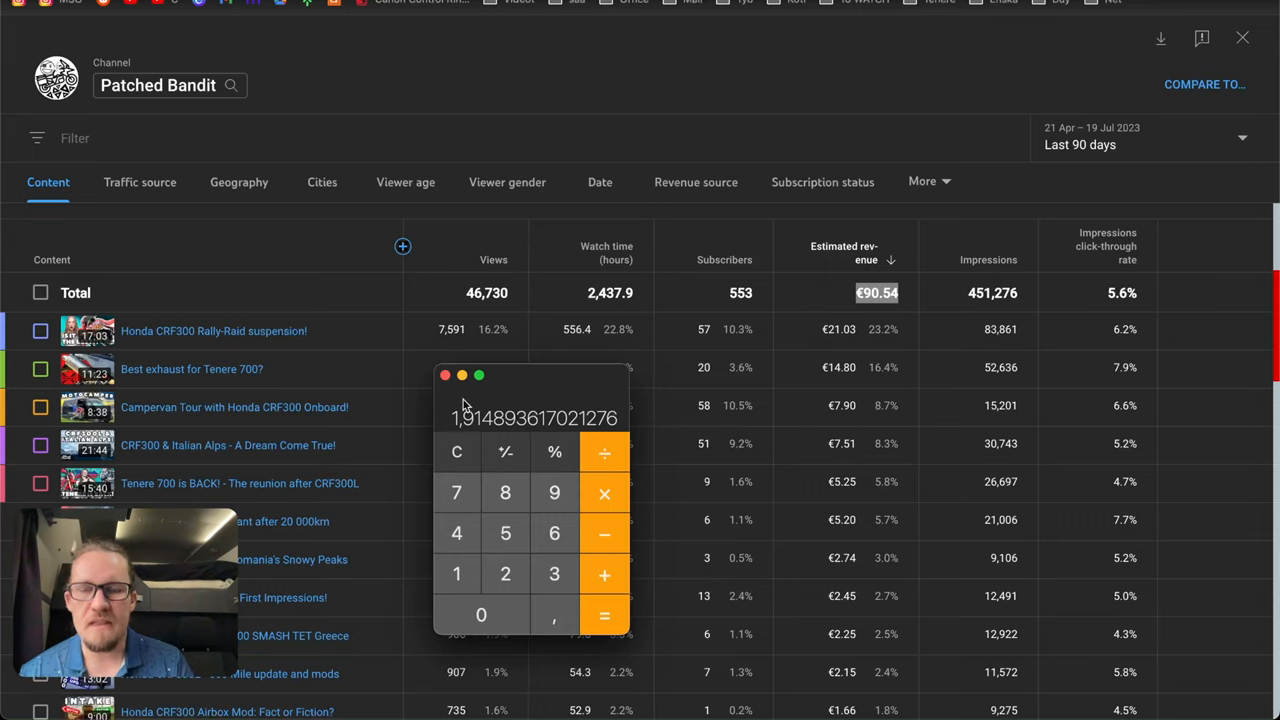
mouse_move(532, 404)
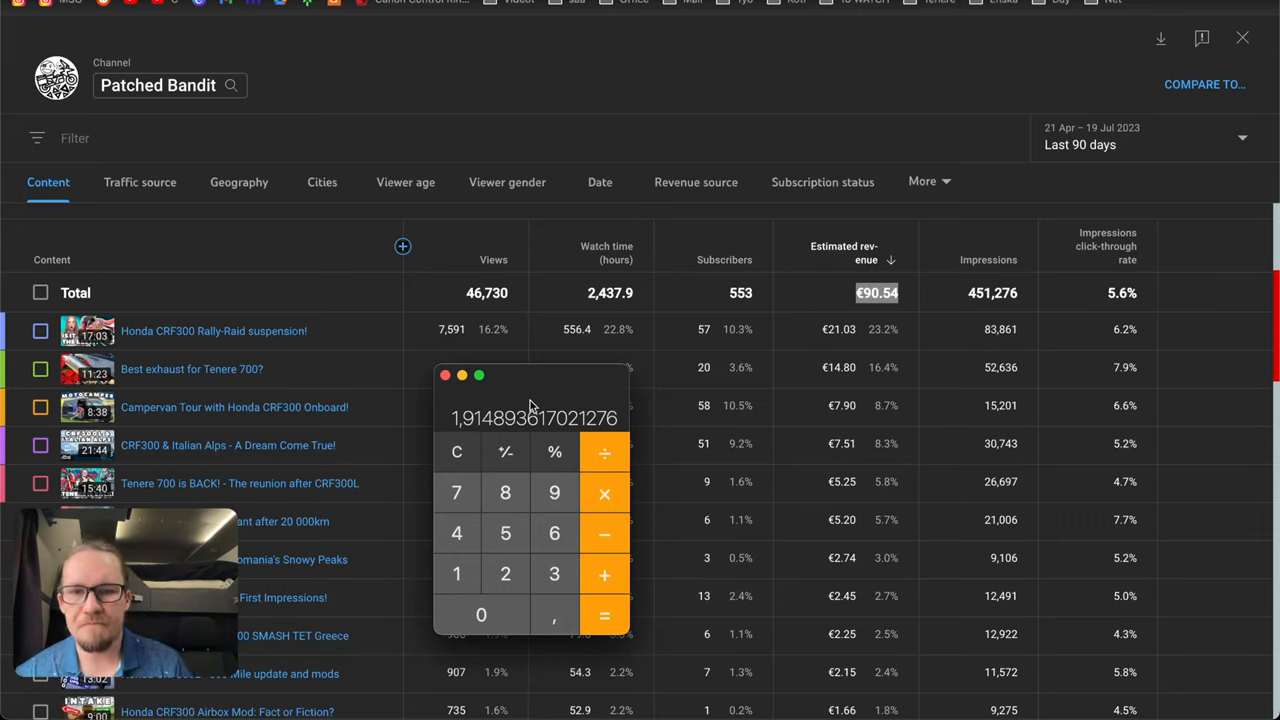